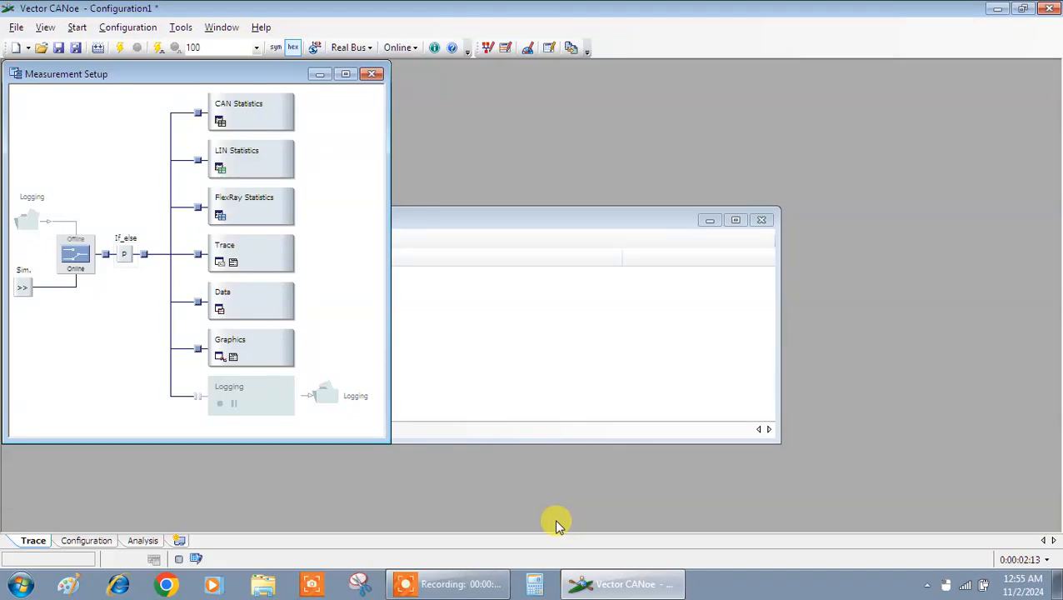
{"action": "mouse_move", "coordinate": [476, 460]}
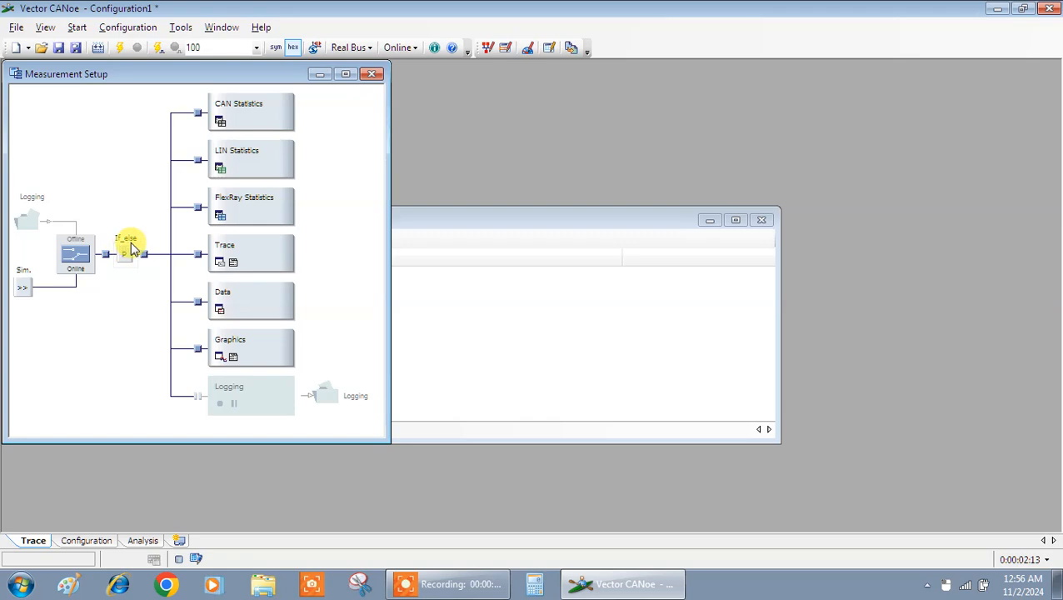
{"action": "mouse_move", "coordinate": [120, 270]}
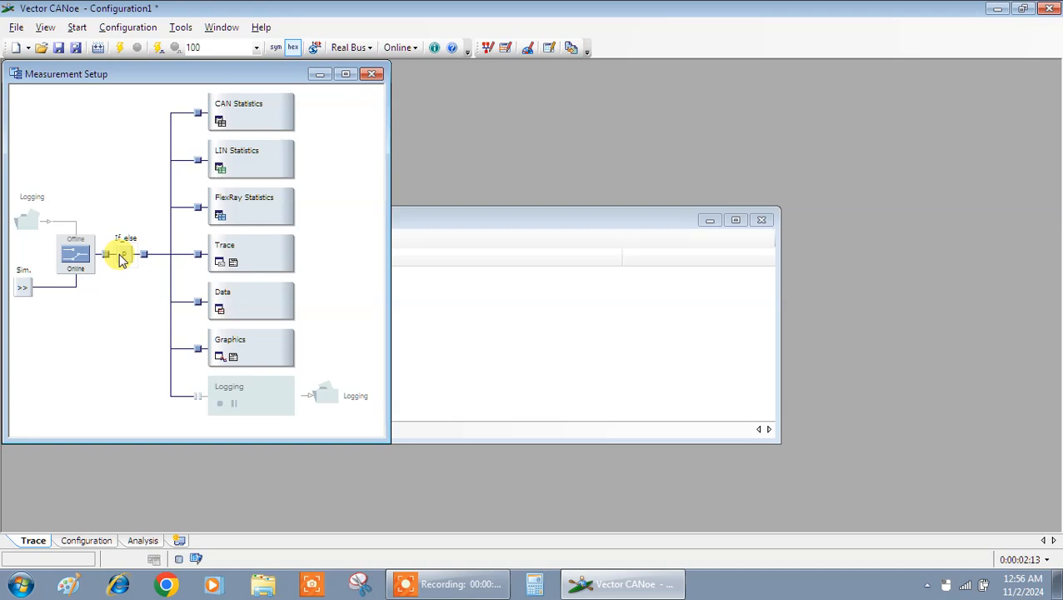
- Reach the If_else node's program file via its context actions and bring its code up for editing
{"action": "right_click", "coordinate": [124, 254]}
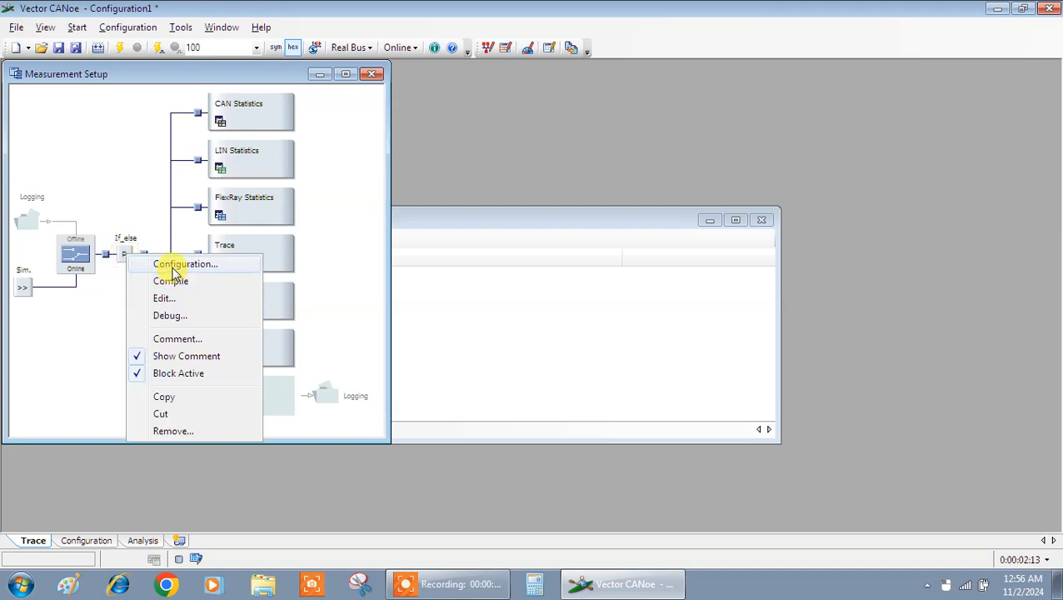
{"action": "left_click", "coordinate": [185, 263]}
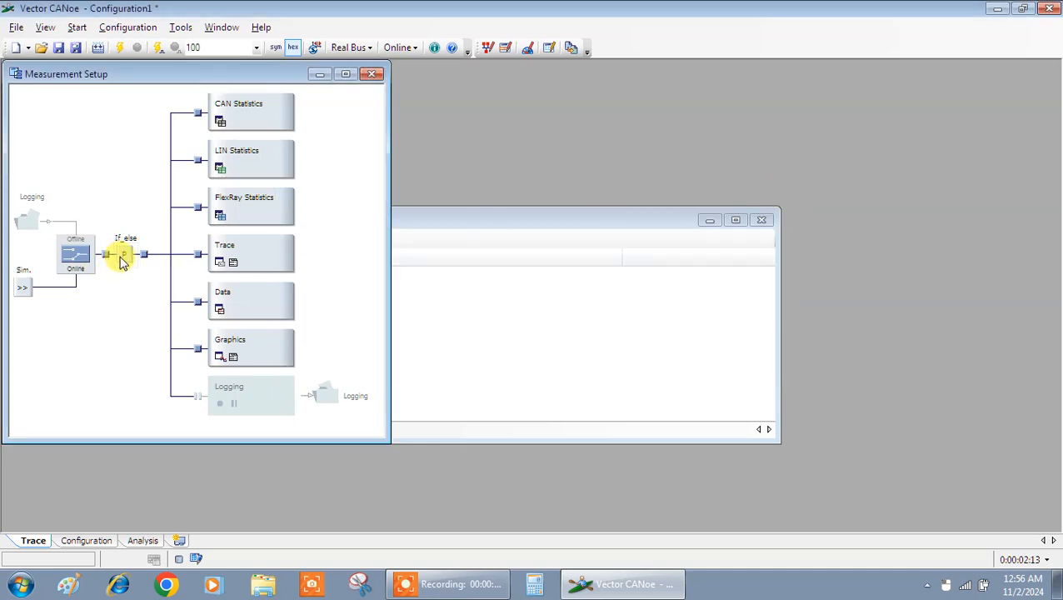
{"action": "mouse_move", "coordinate": [136, 282]}
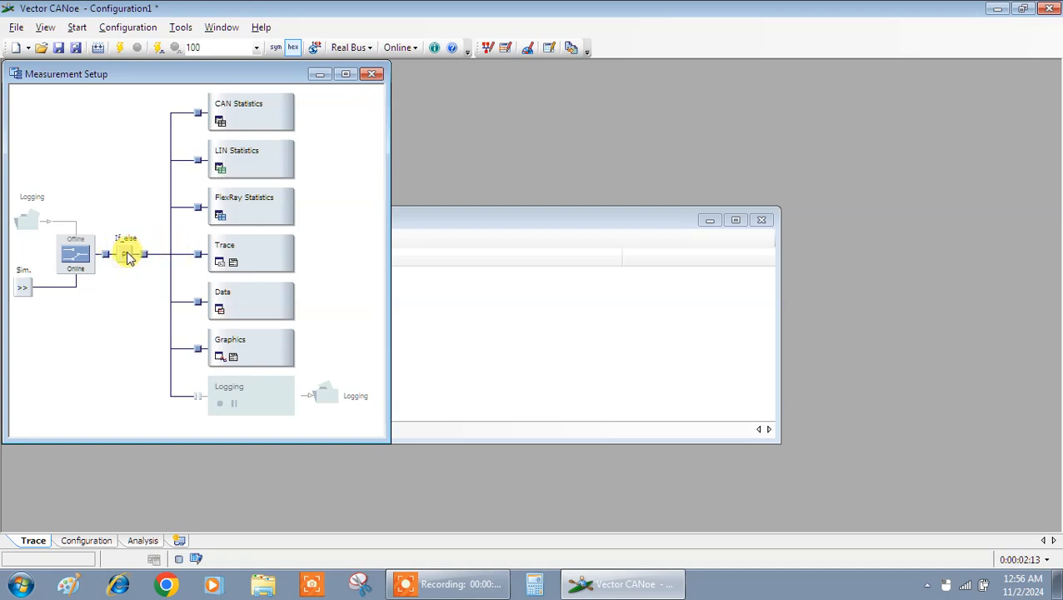
{"action": "right_click", "coordinate": [125, 254]}
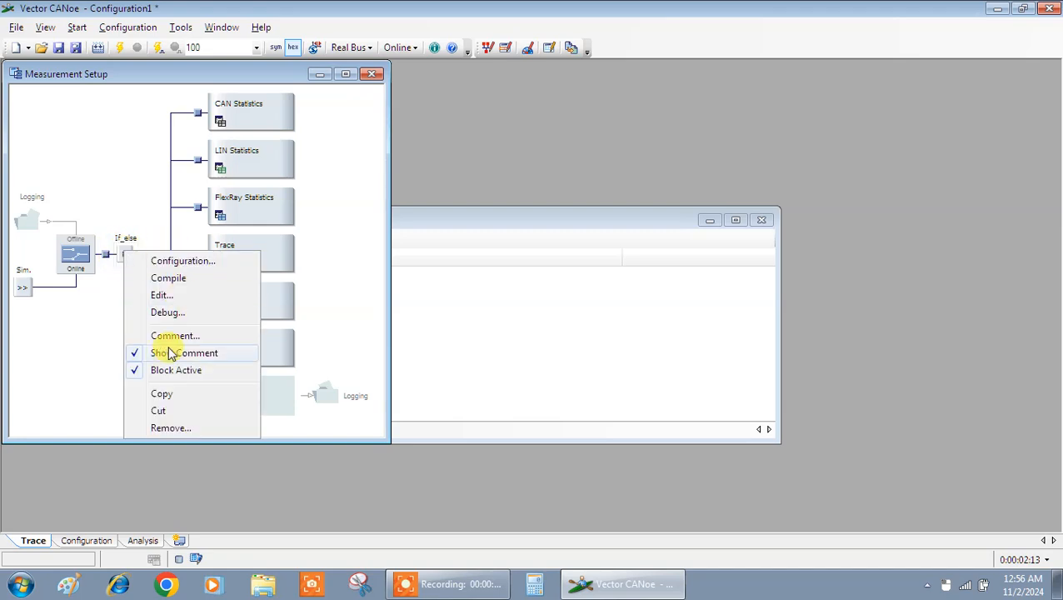
{"action": "mouse_move", "coordinate": [187, 260]}
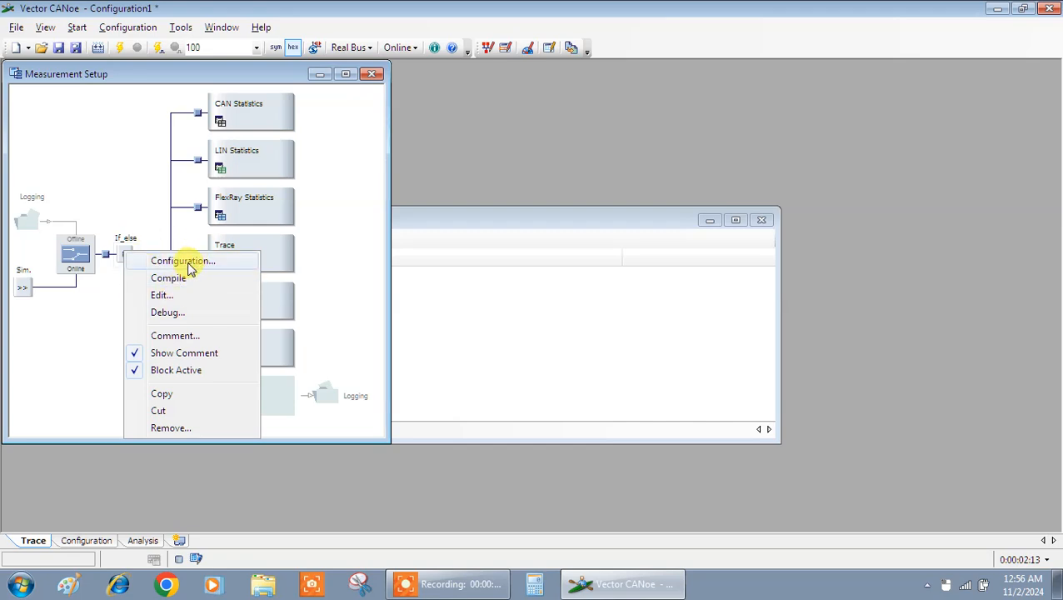
{"action": "left_click", "coordinate": [182, 260]}
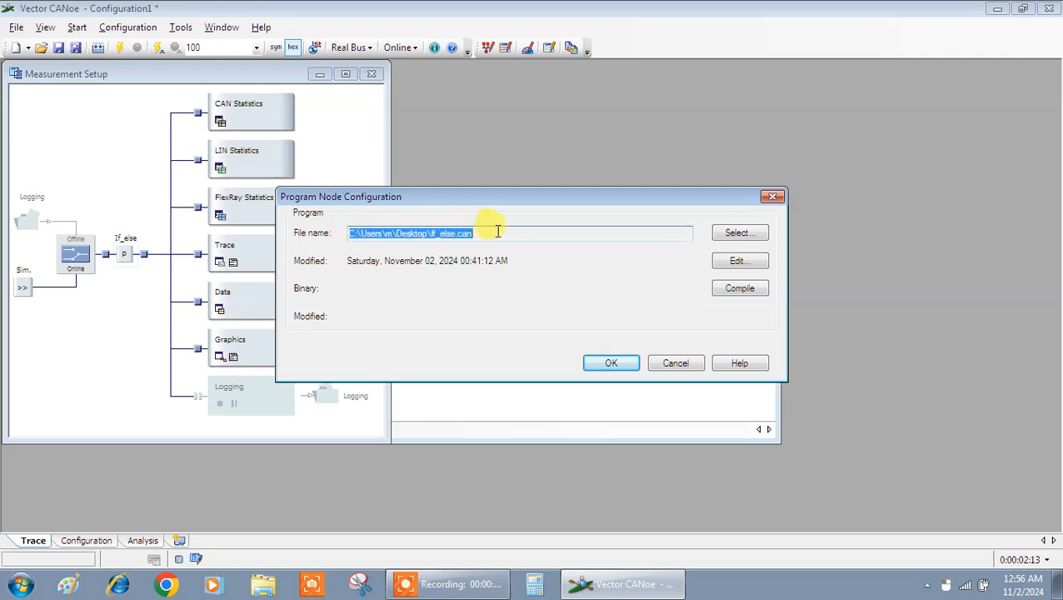
{"action": "left_click", "coordinate": [315, 265]}
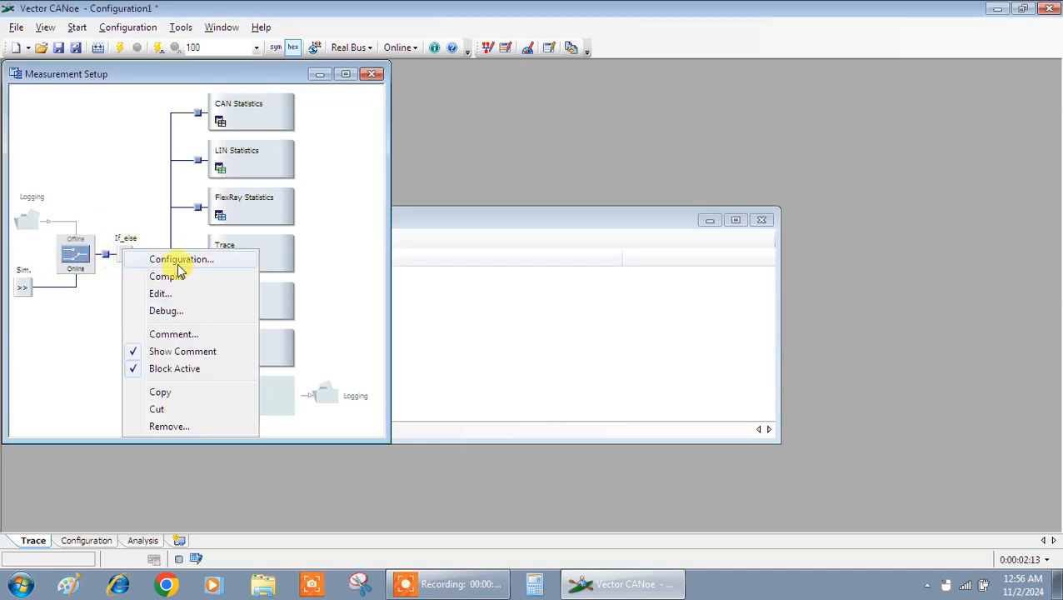
{"action": "mouse_move", "coordinate": [190, 281]}
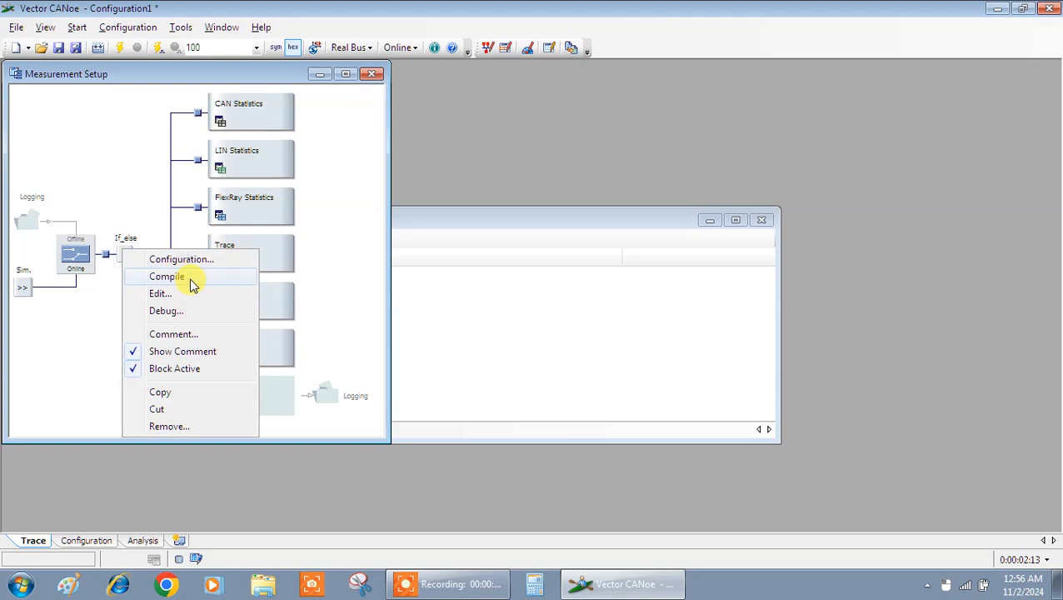
{"action": "mouse_move", "coordinate": [180, 312]}
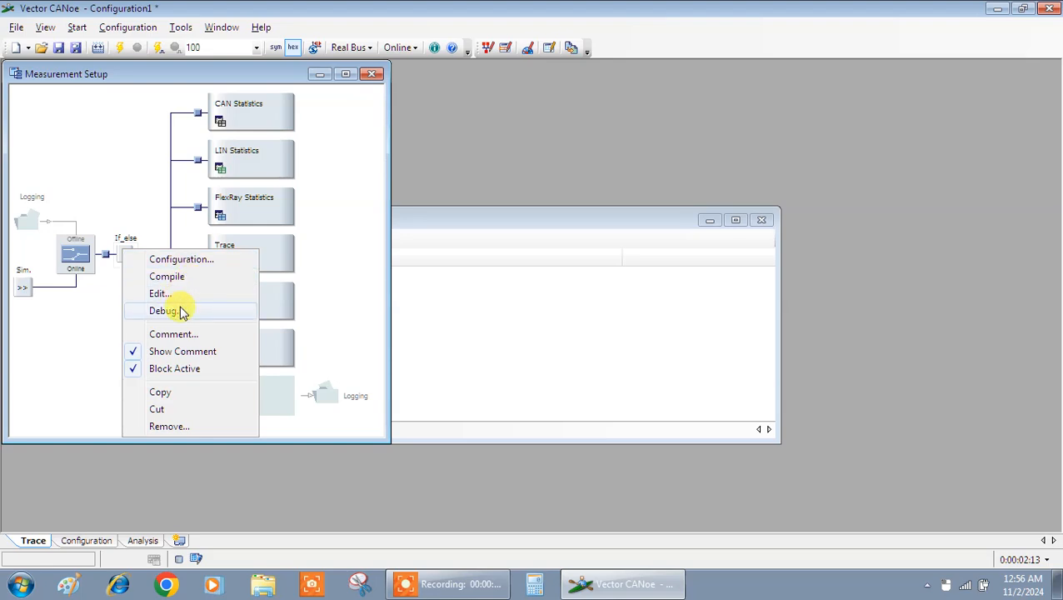
{"action": "mouse_move", "coordinate": [123, 250]}
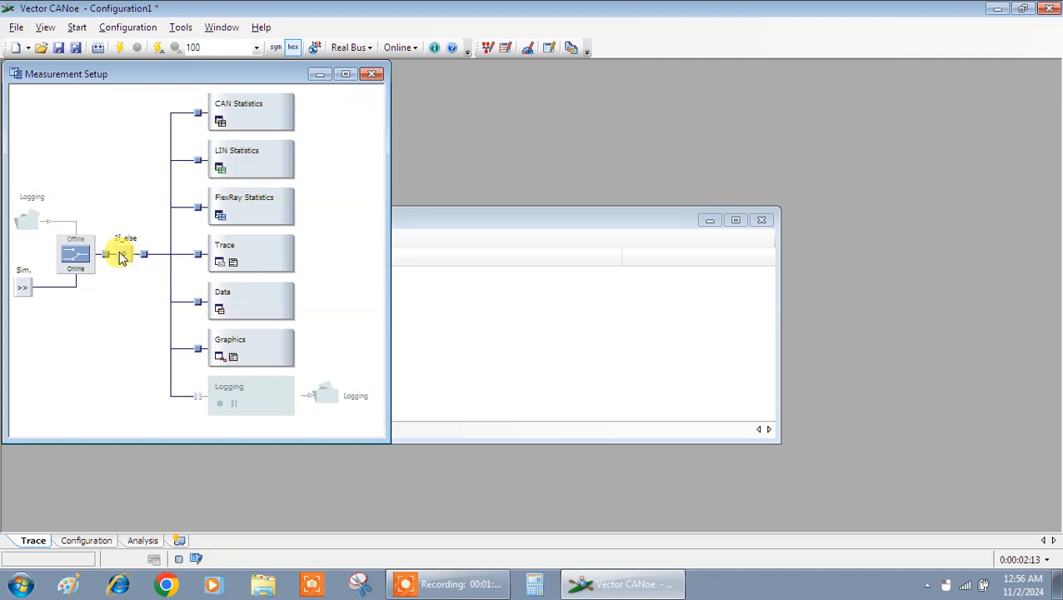
{"action": "right_click", "coordinate": [120, 253]}
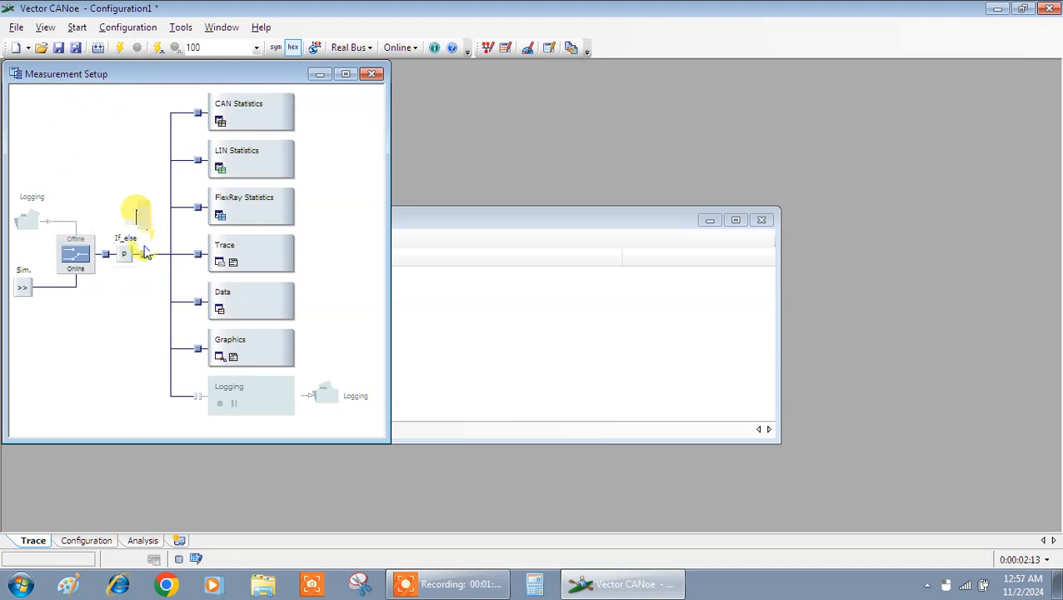
{"action": "mouse_move", "coordinate": [99, 219]}
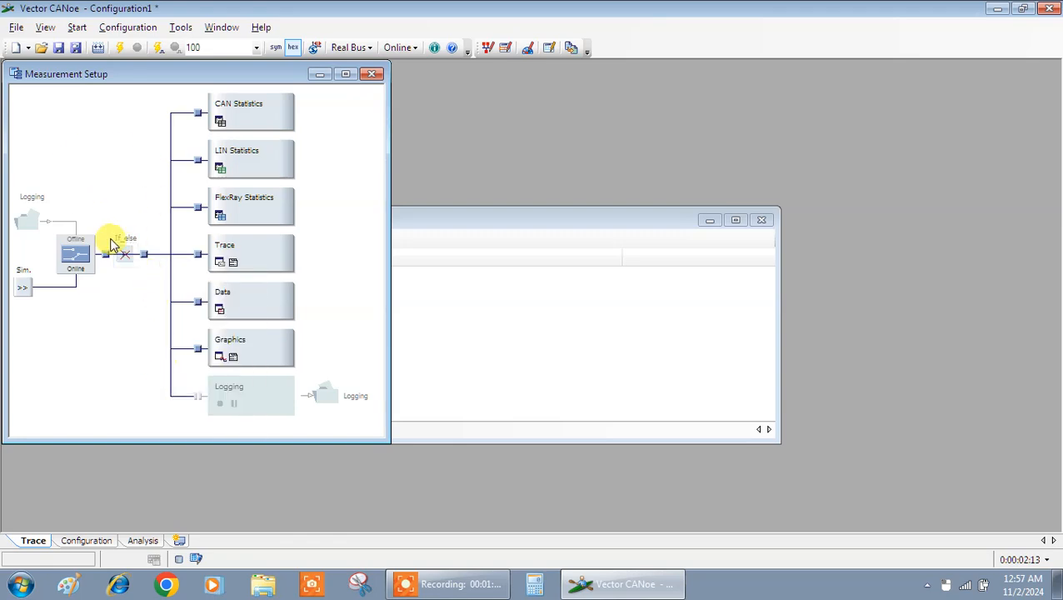
{"action": "right_click", "coordinate": [113, 241]}
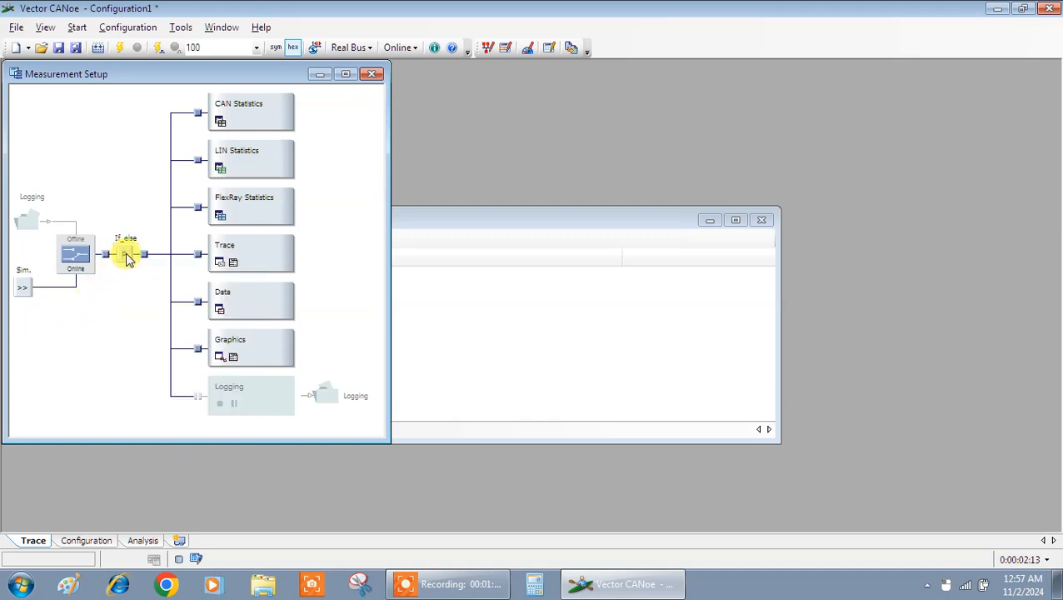
{"action": "right_click", "coordinate": [126, 253]}
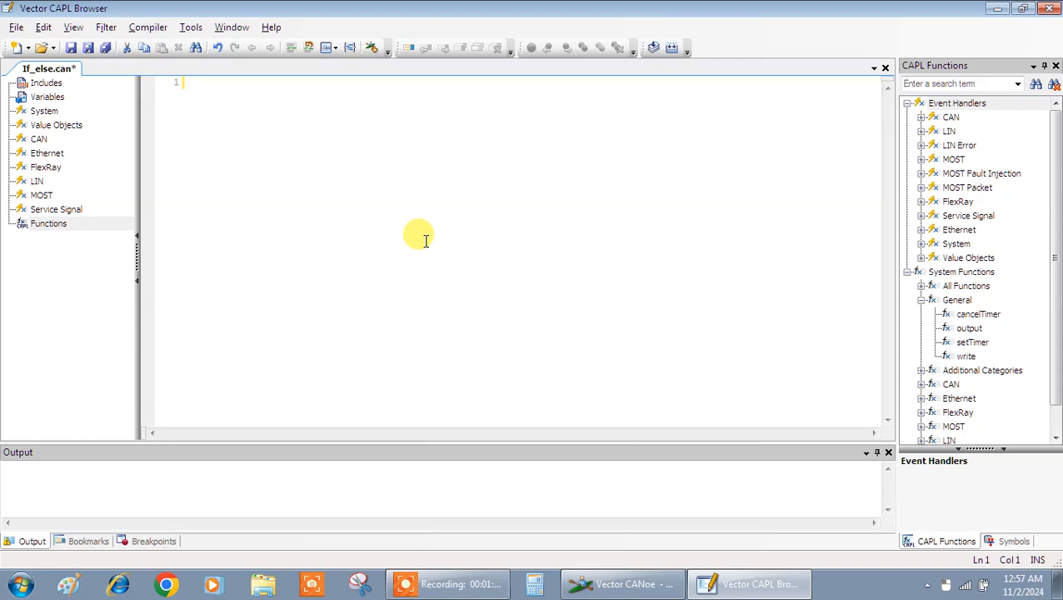
- Write a variables block declaring int a, then begin the on start handler
{"action": "type", "text": "vari"}
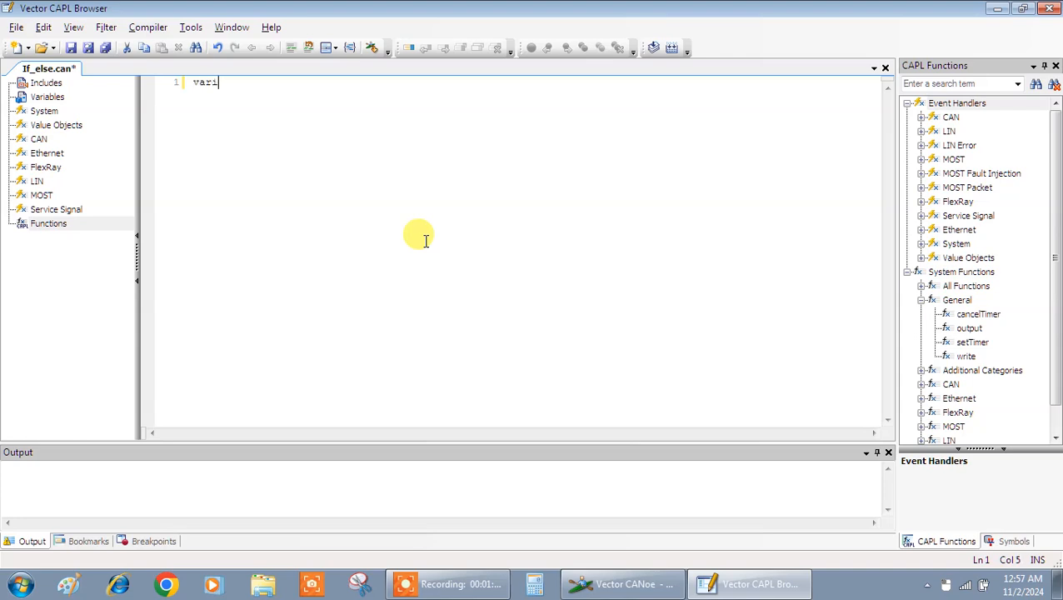
{"action": "type", "text": "ables"}
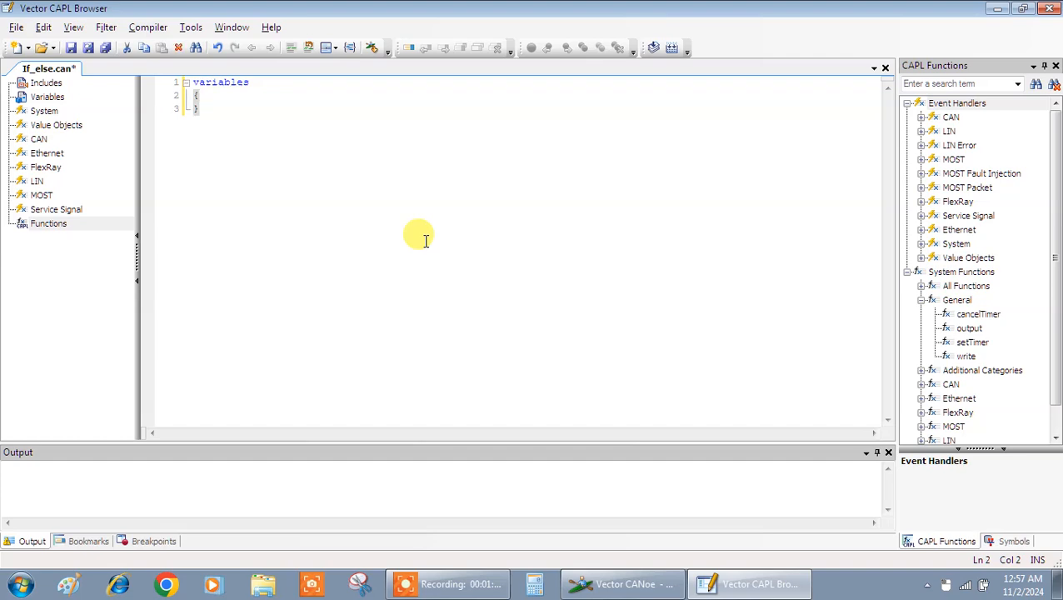
{"action": "key", "text": "enter"}
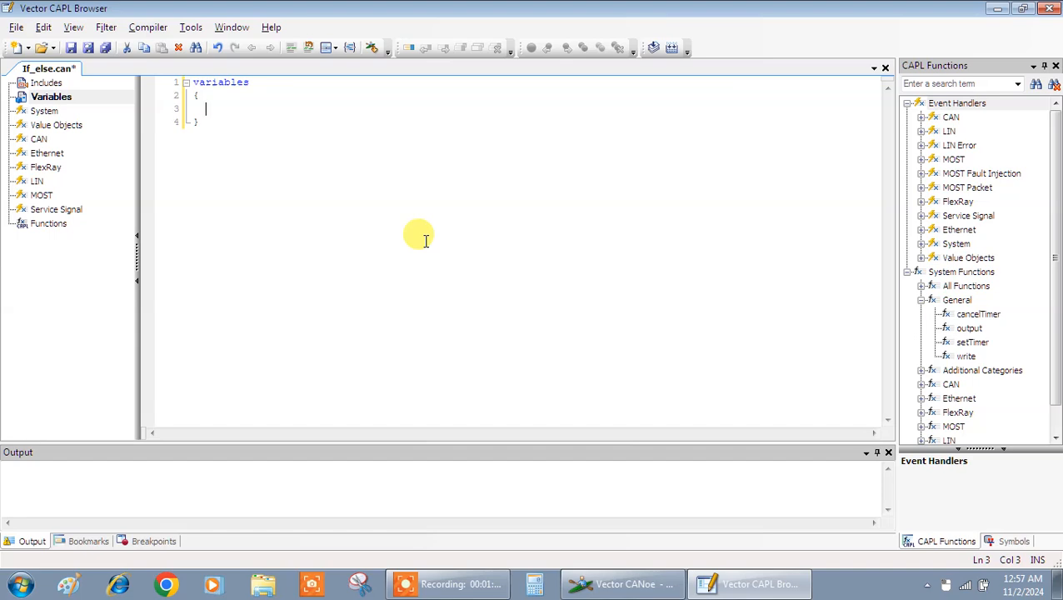
{"action": "type", "text": "int"}
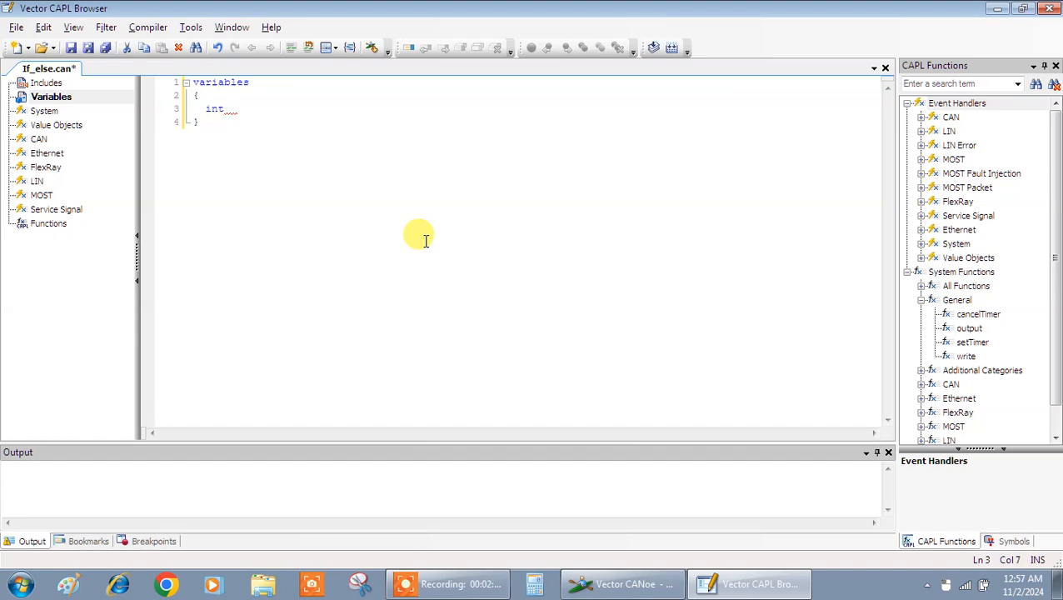
{"action": "type", "text": "a;"}
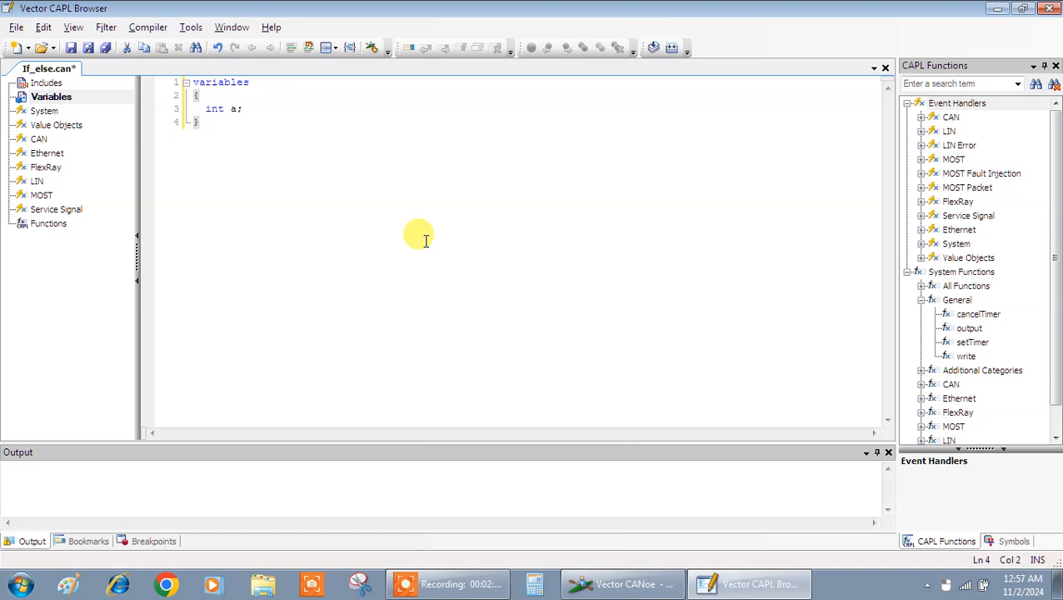
{"action": "type", "text": "on start"}
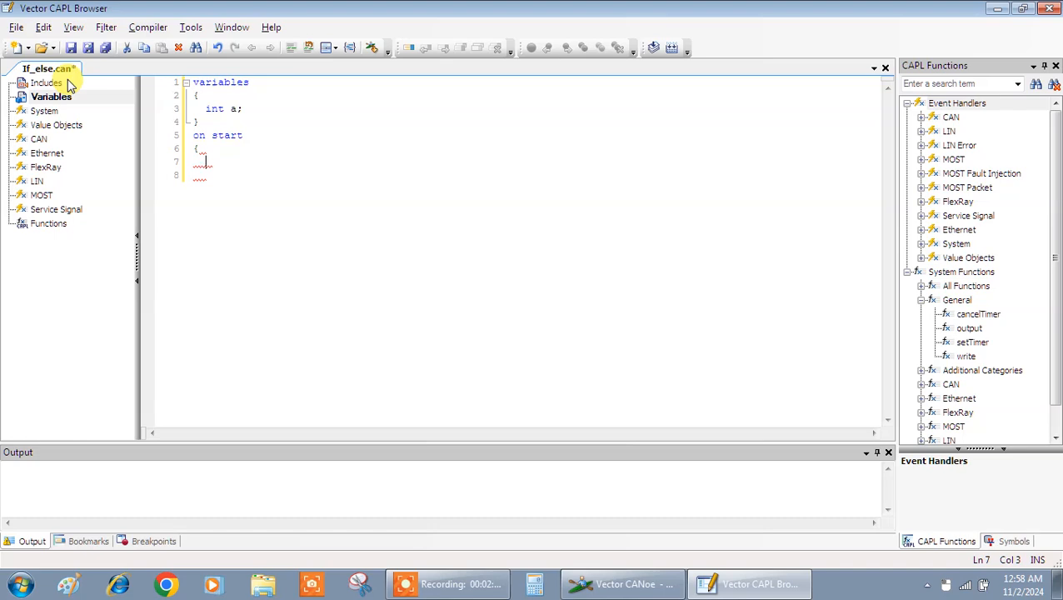
- Write the condition if (a = 4) inside on start
{"action": "type", "text": "if"}
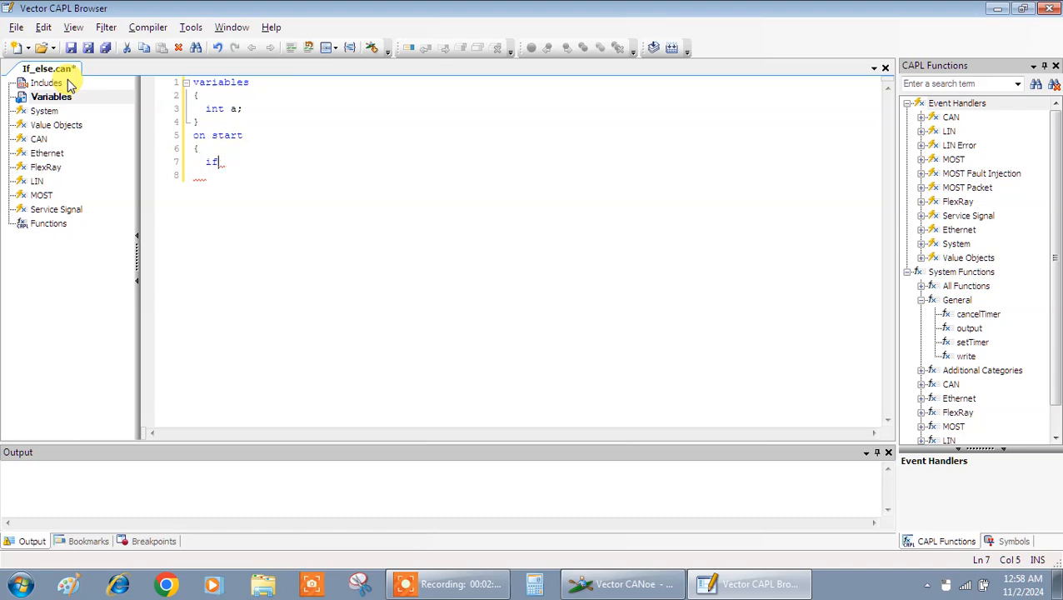
{"action": "type", "text": "(a"}
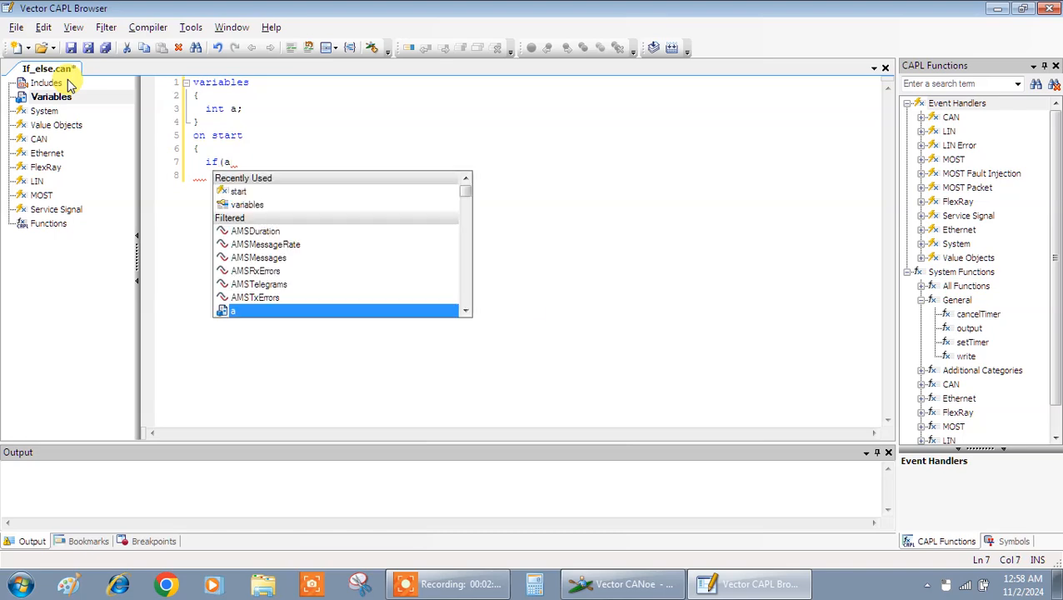
{"action": "type", "text": "="}
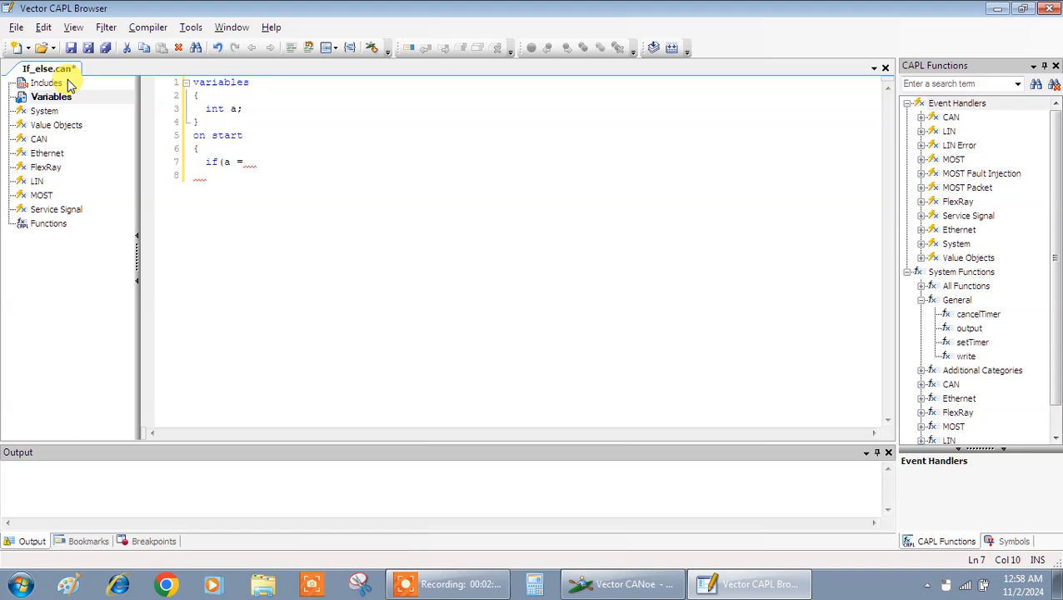
{"action": "type", "text": "4);"}
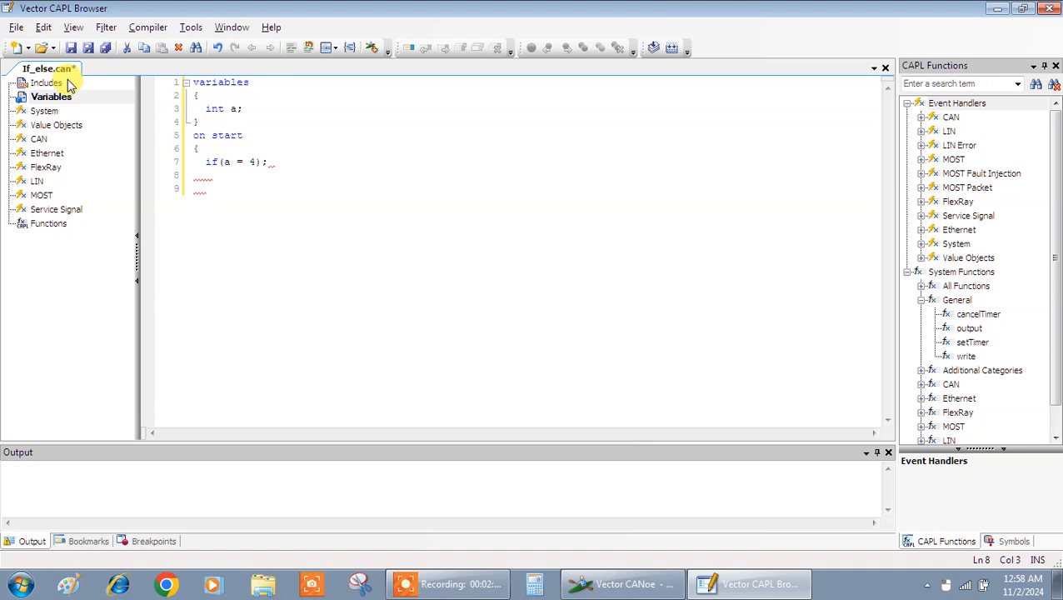
- Add write("The value of a is %d", a); under the if branch and move to a new line
{"action": "type", "text": "wrie"}
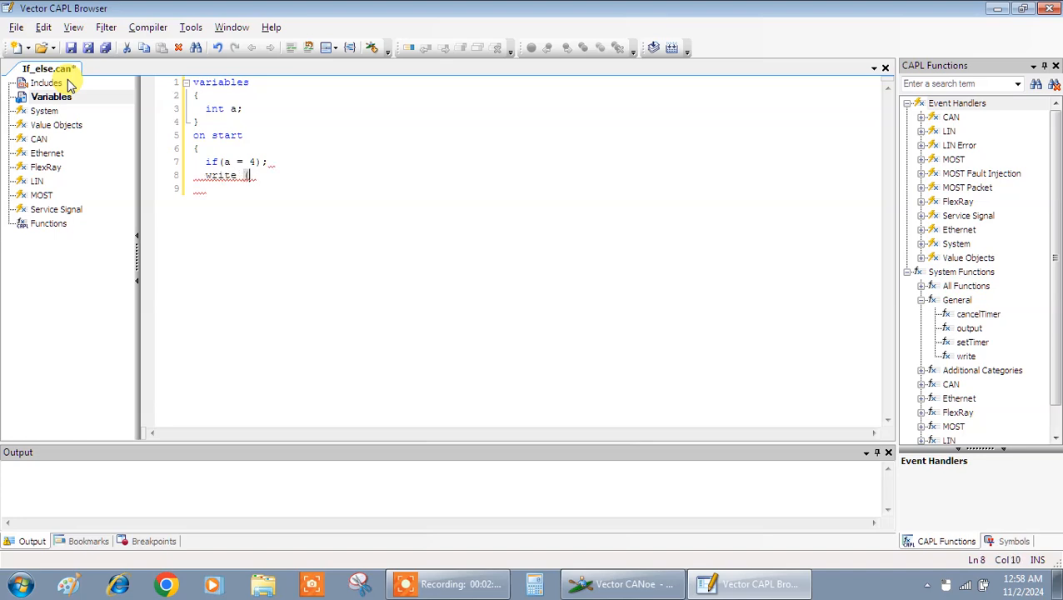
{"action": "type", "text": "("}
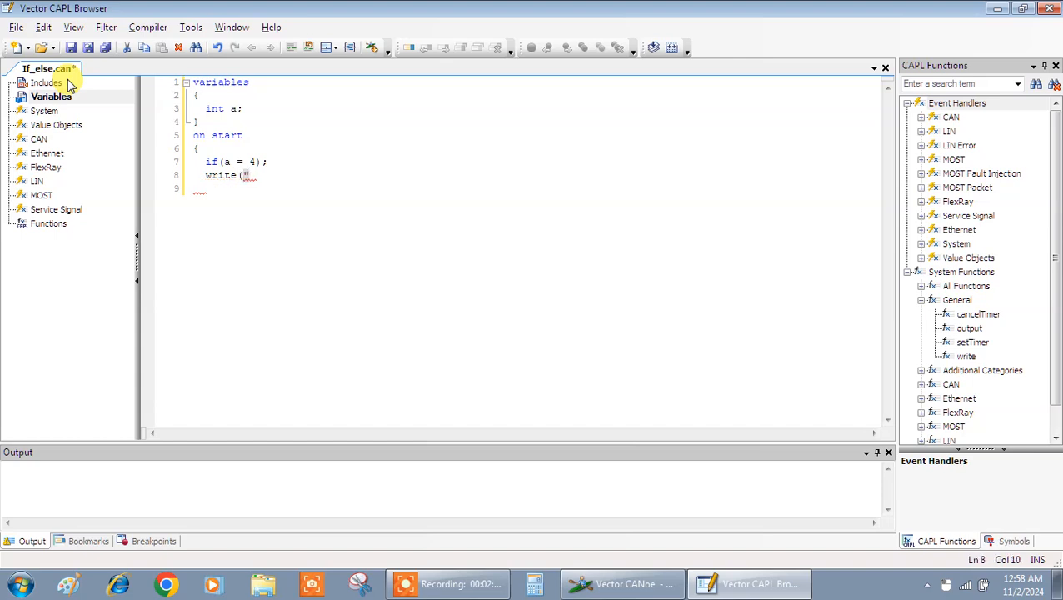
{"action": "type", "text": "\""}
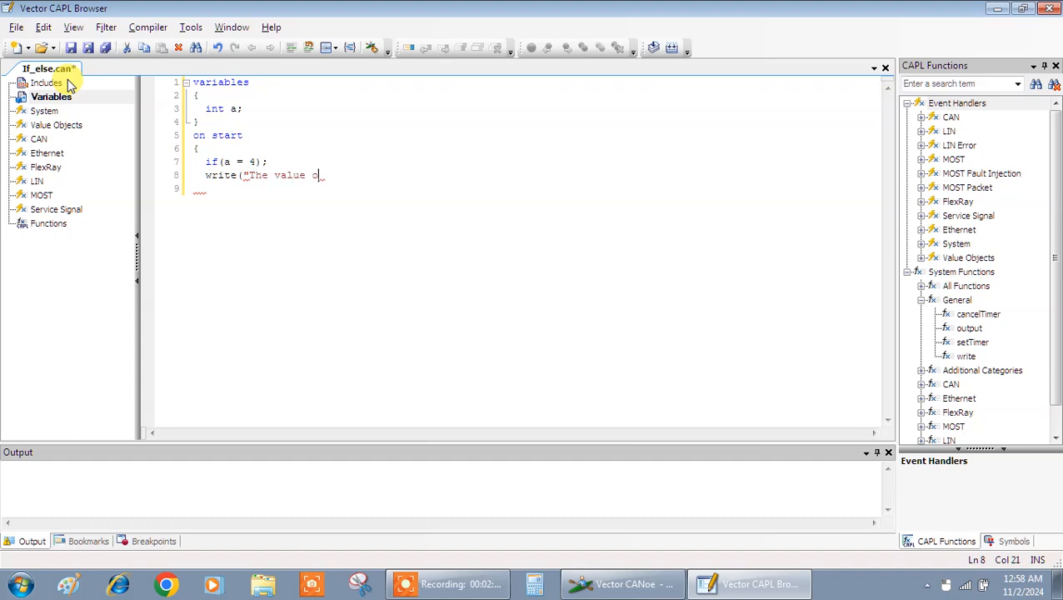
{"action": "type", "text": "of a is"}
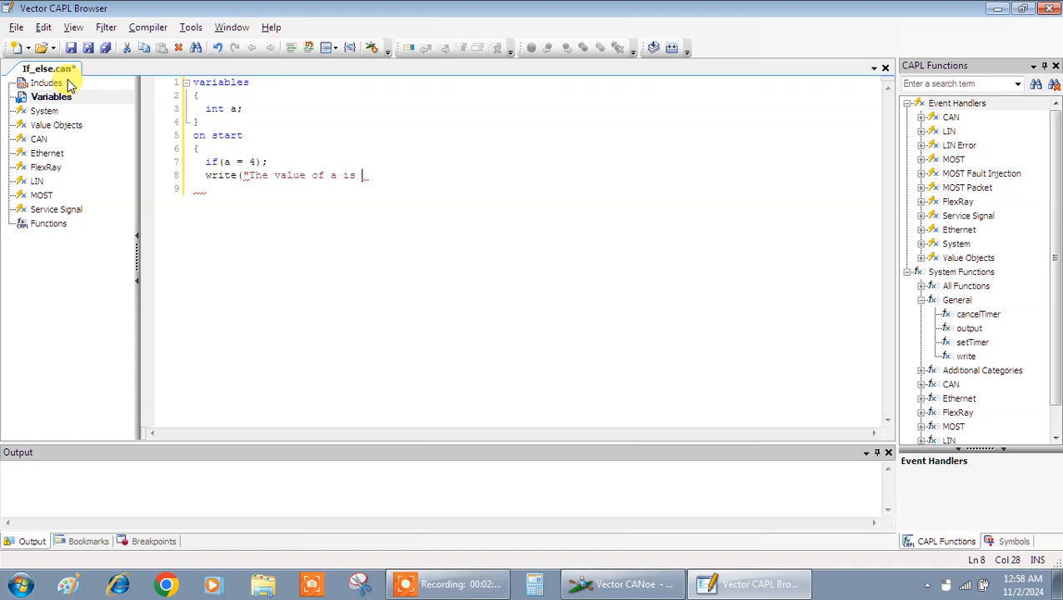
{"action": "type", "text": "4,"}
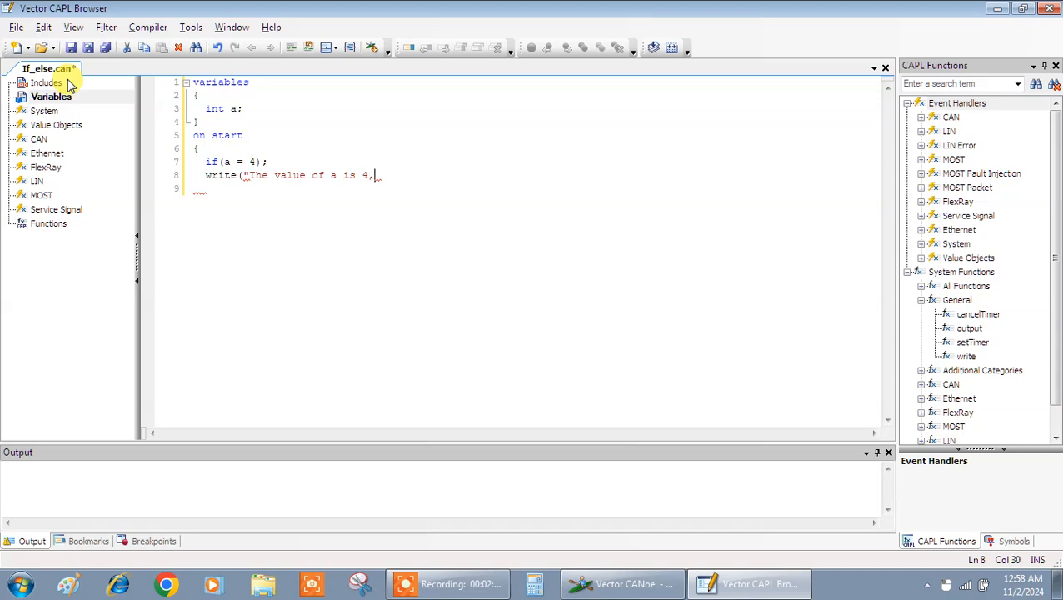
{"action": "key", "text": "BackSpace"}
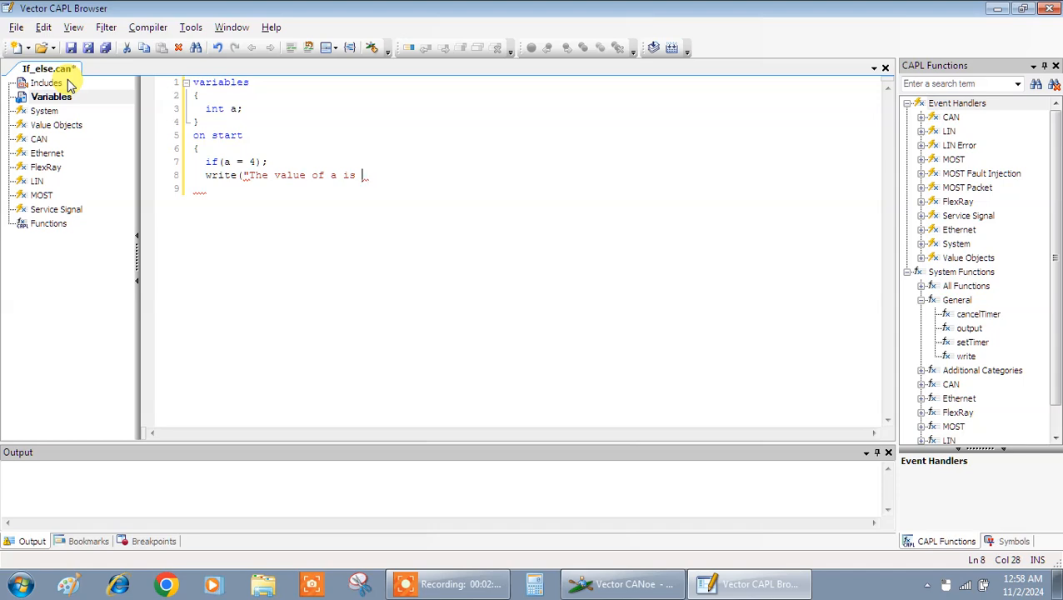
{"action": "type", "text": "%d"}
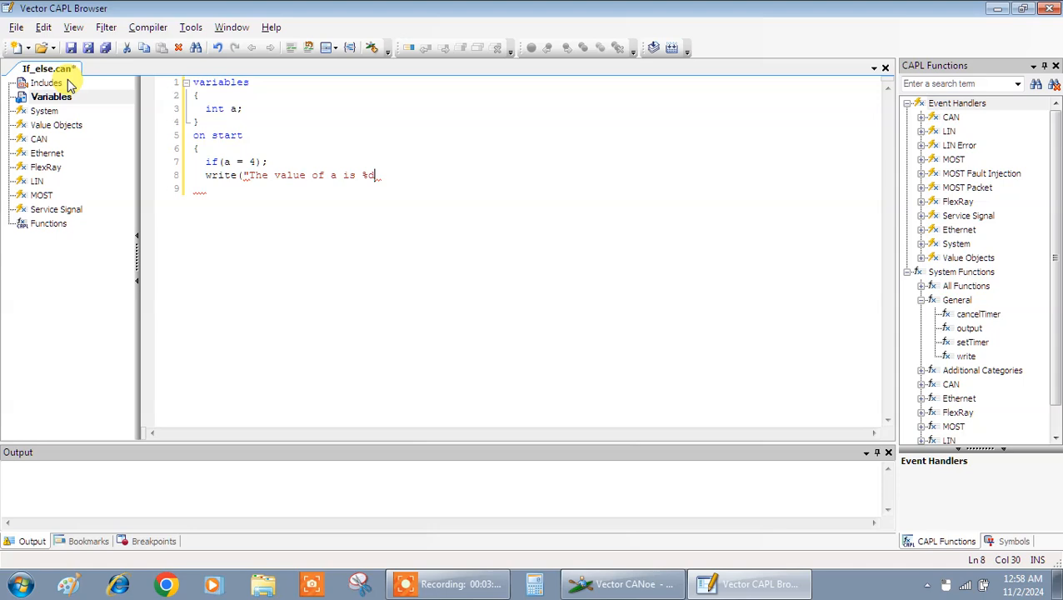
{"action": "type", "text": "\","}
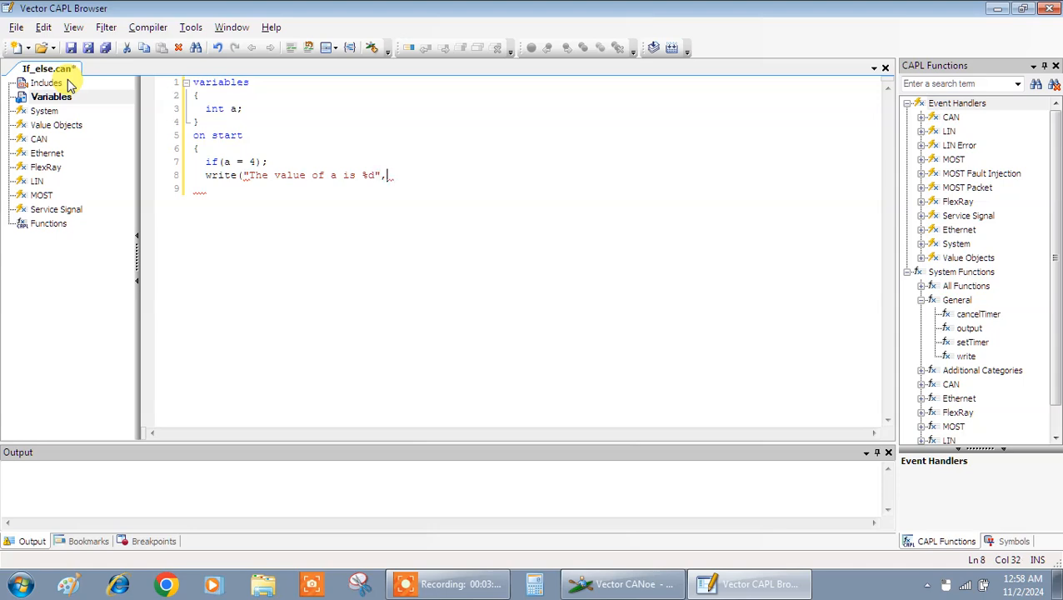
{"action": "type", "text": "a)"}
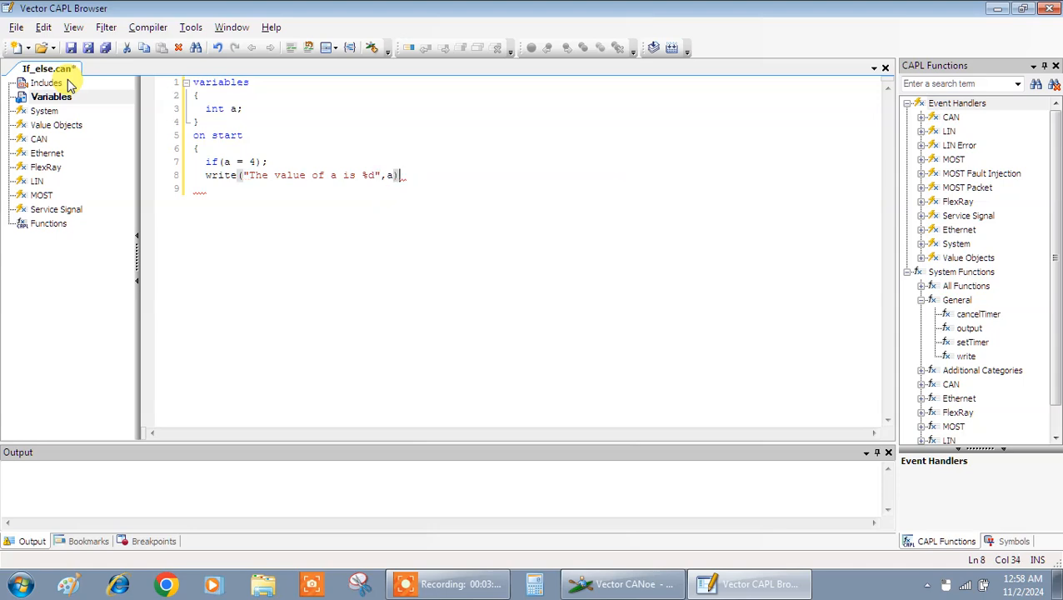
{"action": "key", "text": "enter"}
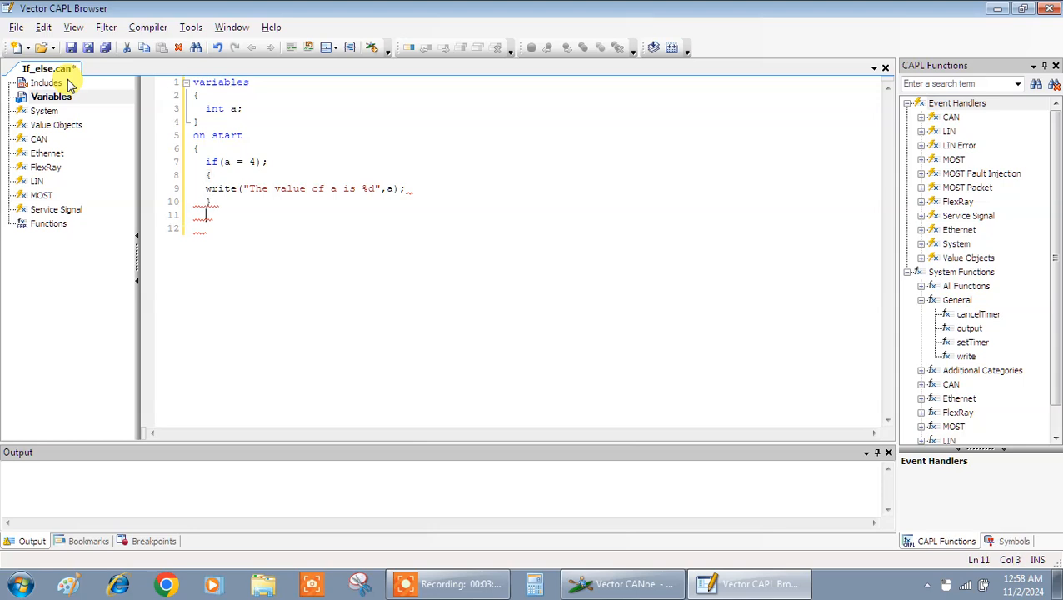
- Add an else branch containing write("The value of a is %d",a);
{"action": "type", "text": "else"}
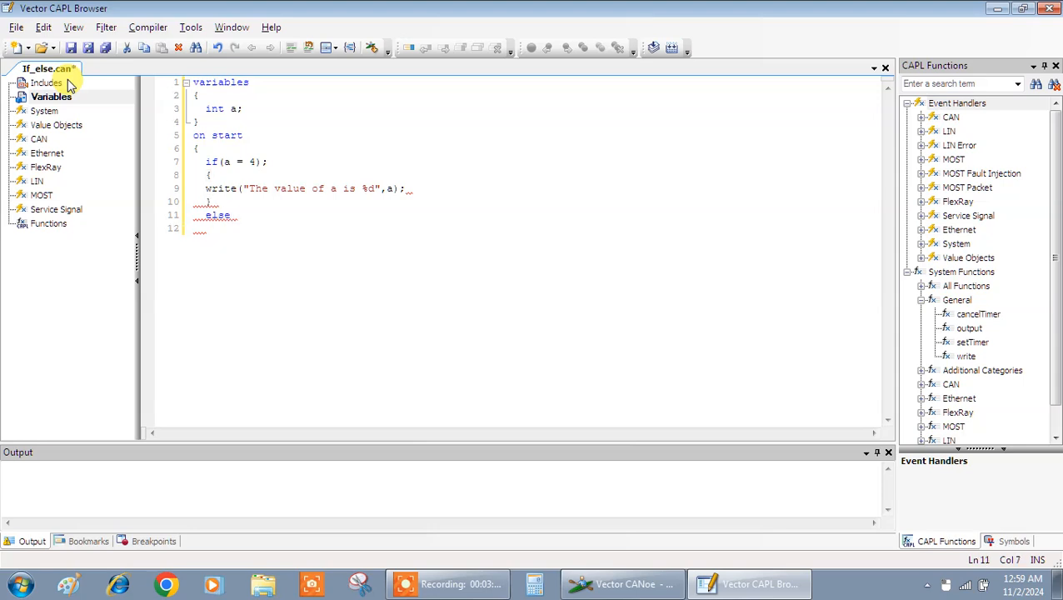
{"action": "type", "text": "{"}
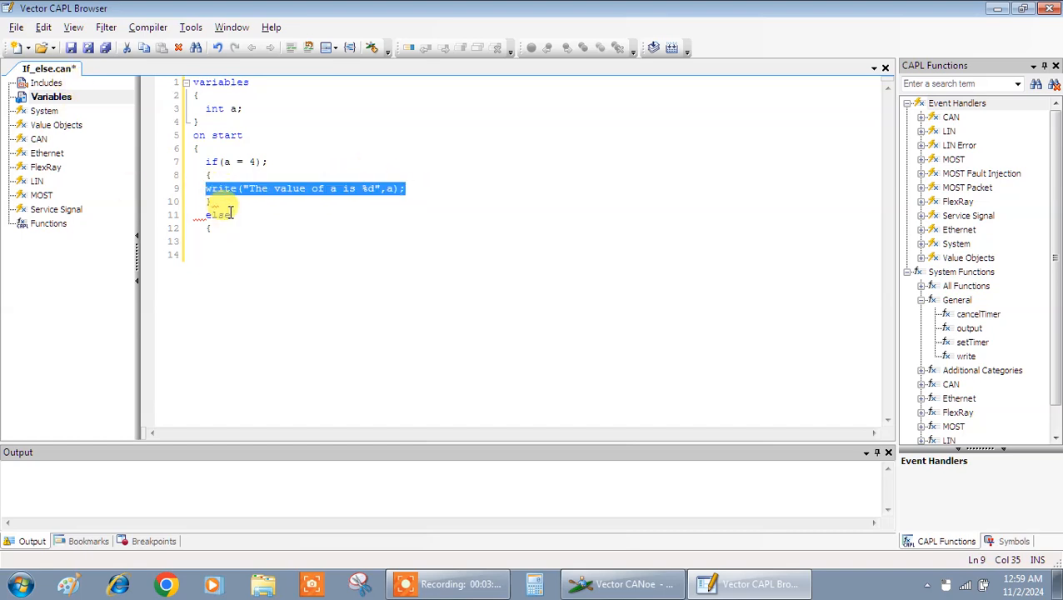
{"action": "type", "text": "write(\"The value of a is %d\",a);"}
{"action": "left_click", "coordinate": [533, 253]}
{"action": "type", "text": "}"}
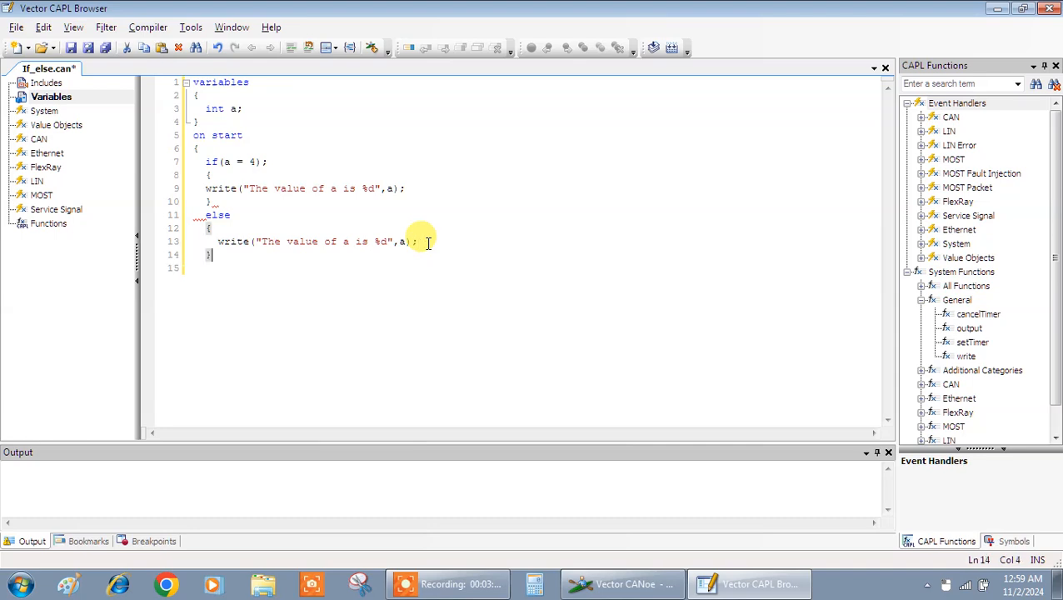
- Reword the messages to "is expected i.e %d" and "is not expected i.e %d" and close the else brace
{"action": "left_click", "coordinate": [354, 189]}
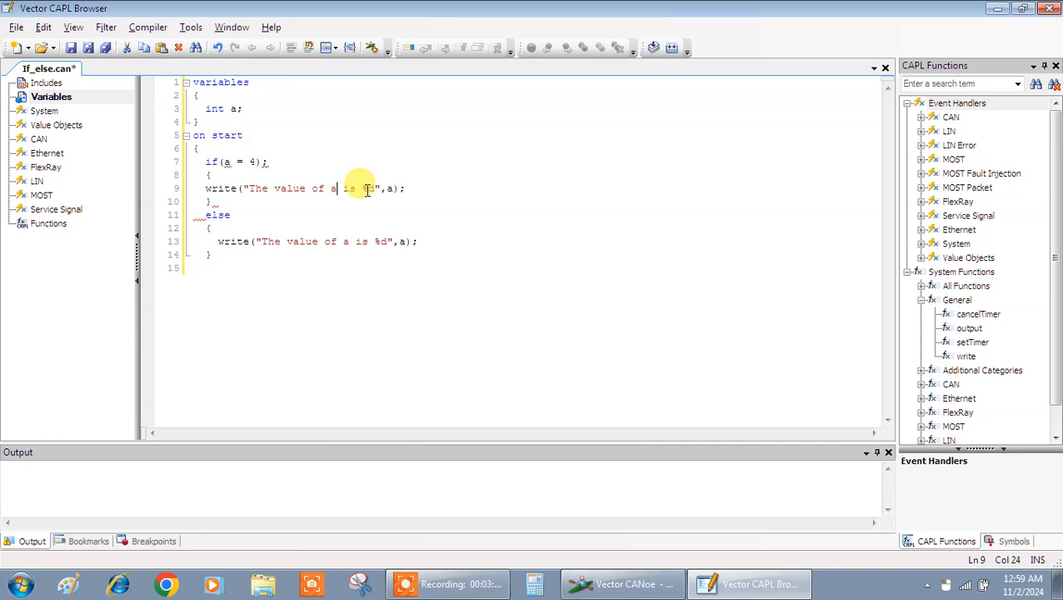
{"action": "type", "text": "expected"}
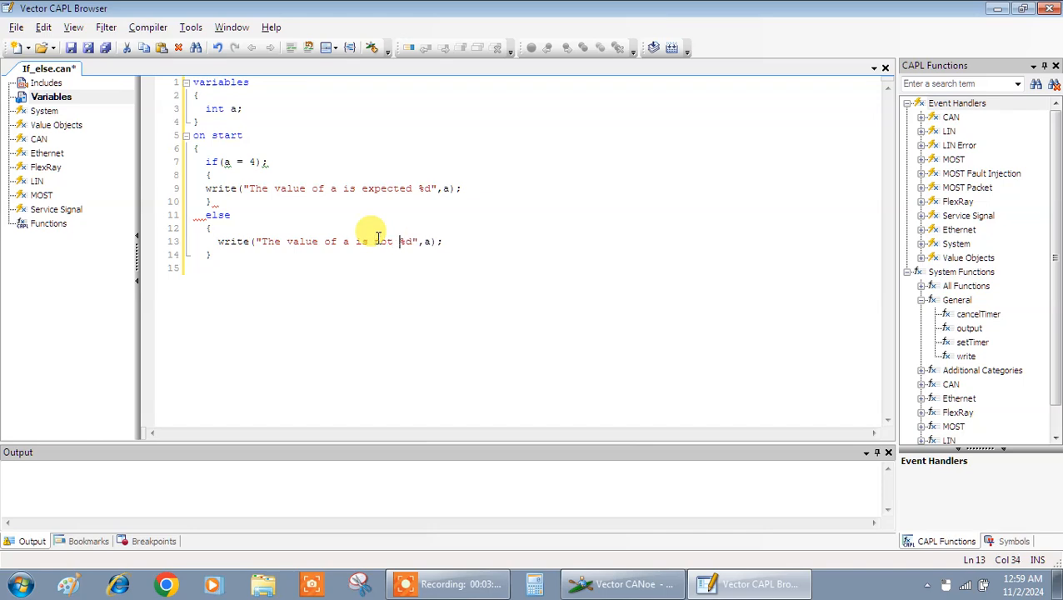
{"action": "type", "text": "expected i.e"}
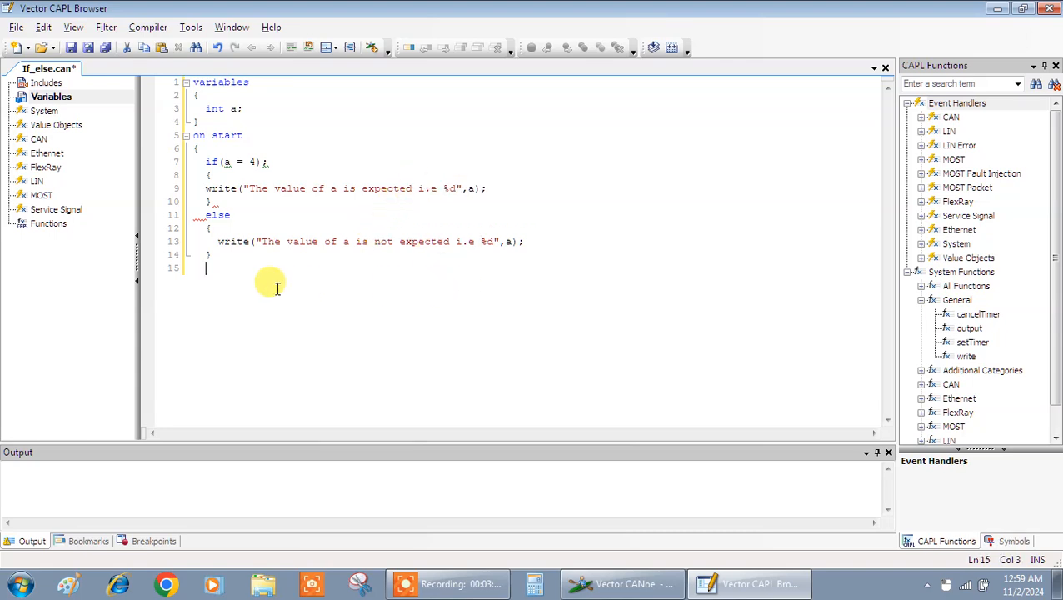
{"action": "type", "text": "}"}
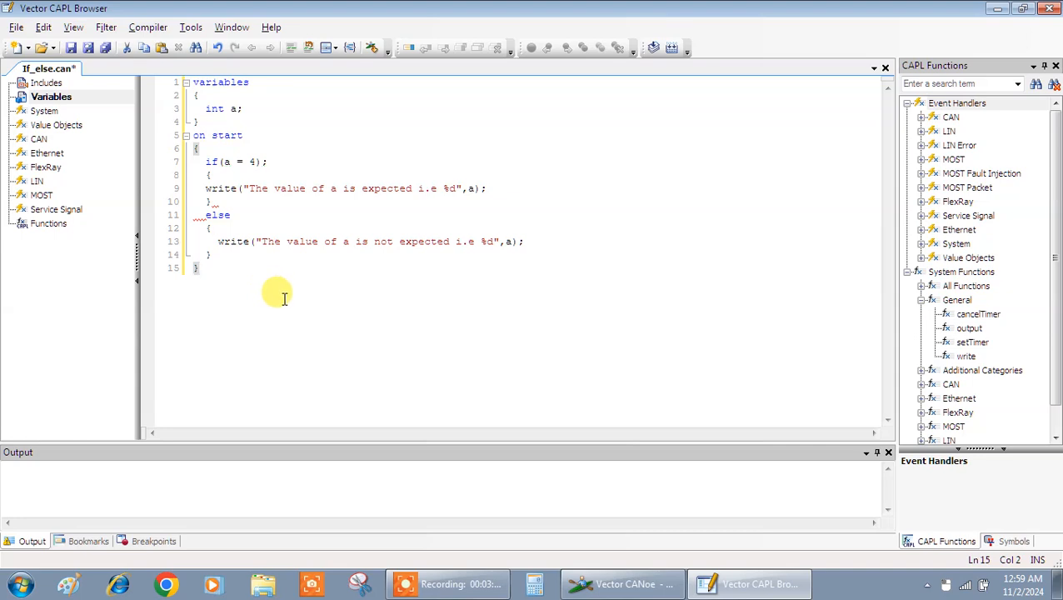
{"action": "mouse_move", "coordinate": [287, 220]}
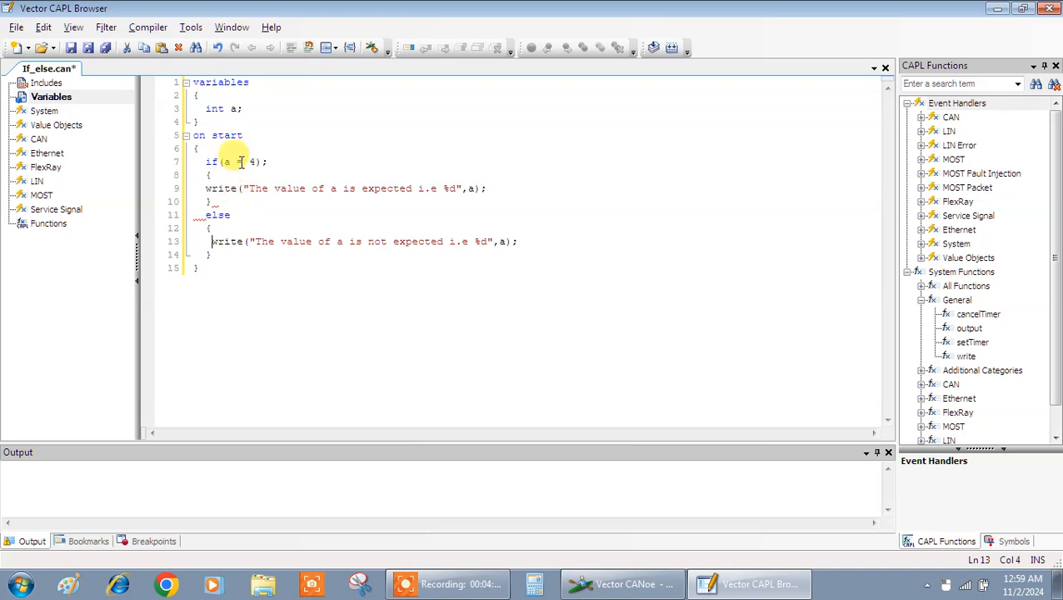
- Initialise a to 4 and turn the if condition into a == 4
{"action": "type", "text": "="}
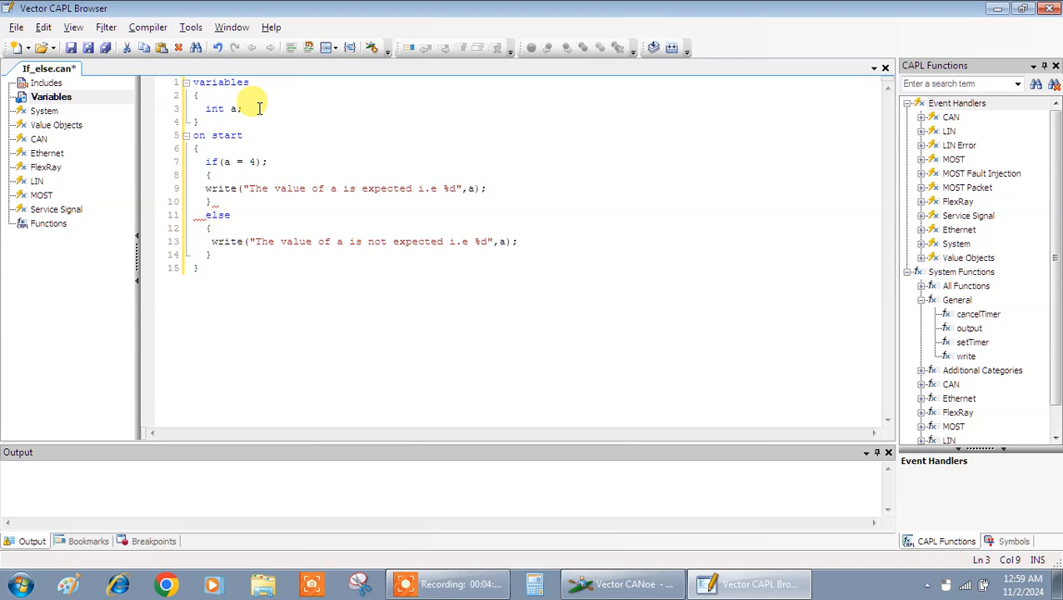
{"action": "type", "text": "="}
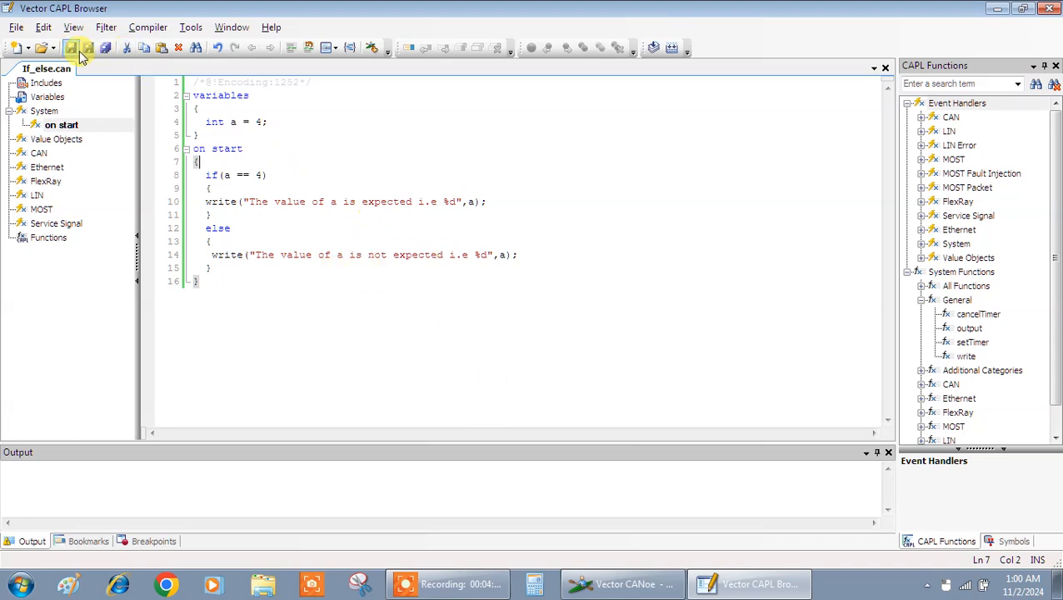
- Compile If_else.can and run the measurement past the FlexRay warning, printing "The value of a is expected i.e 4"
{"action": "left_click", "coordinate": [653, 47]}
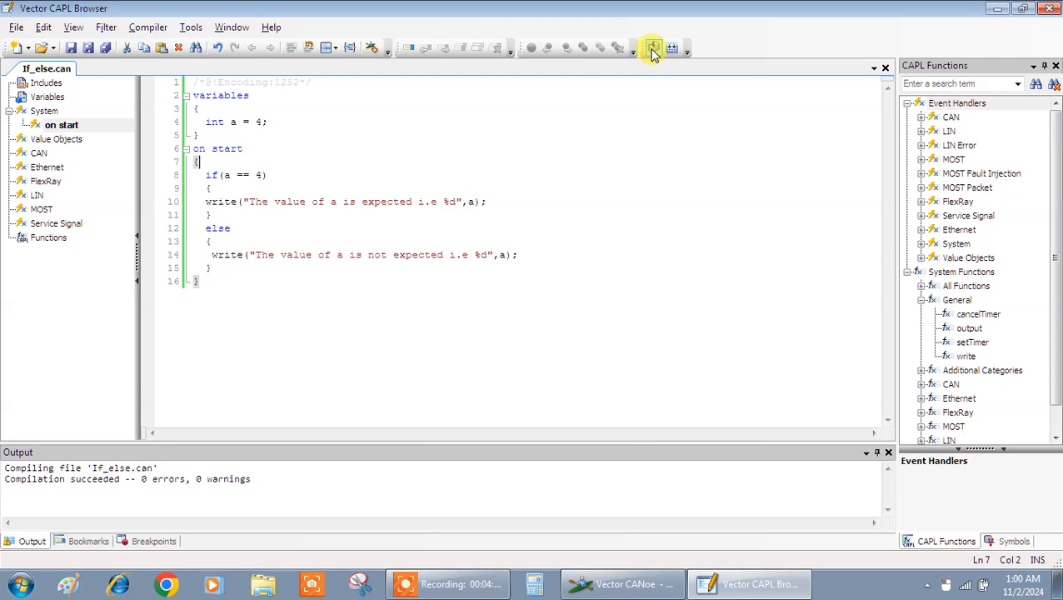
{"action": "left_click", "coordinate": [653, 47]}
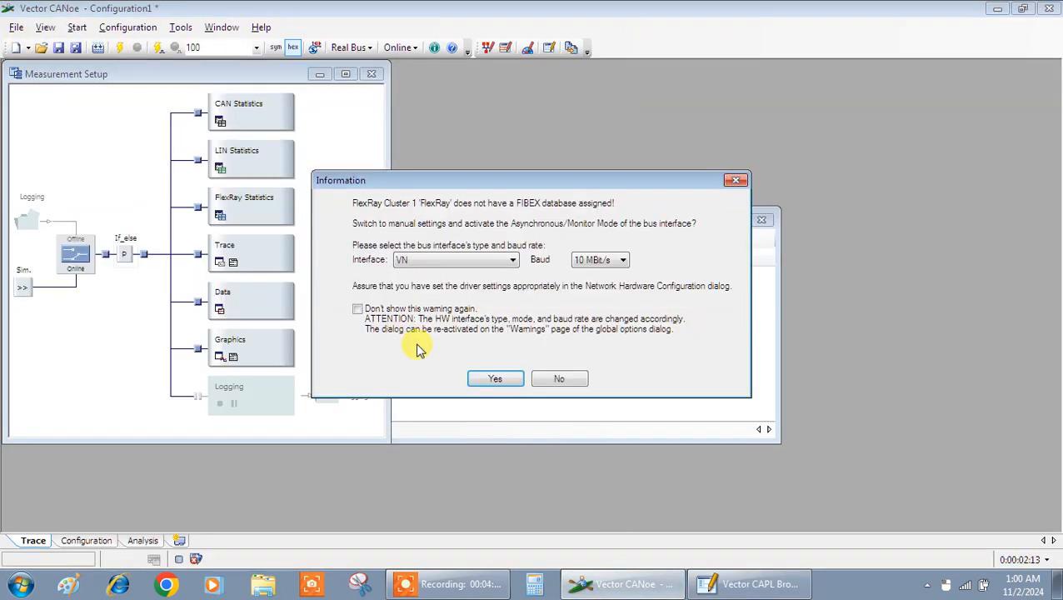
{"action": "left_click", "coordinate": [495, 378]}
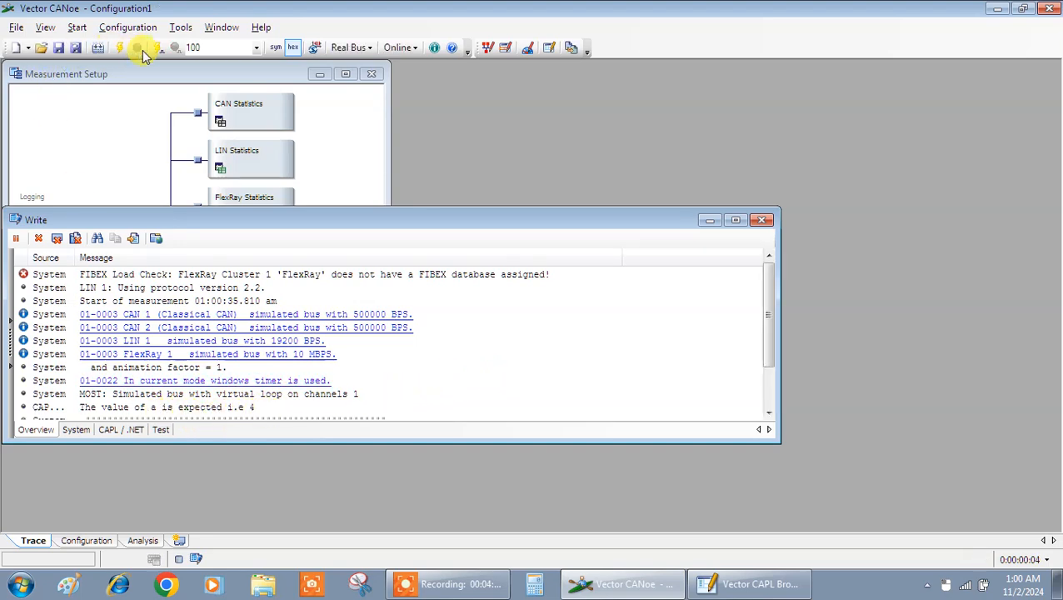
{"action": "left_click", "coordinate": [747, 583]}
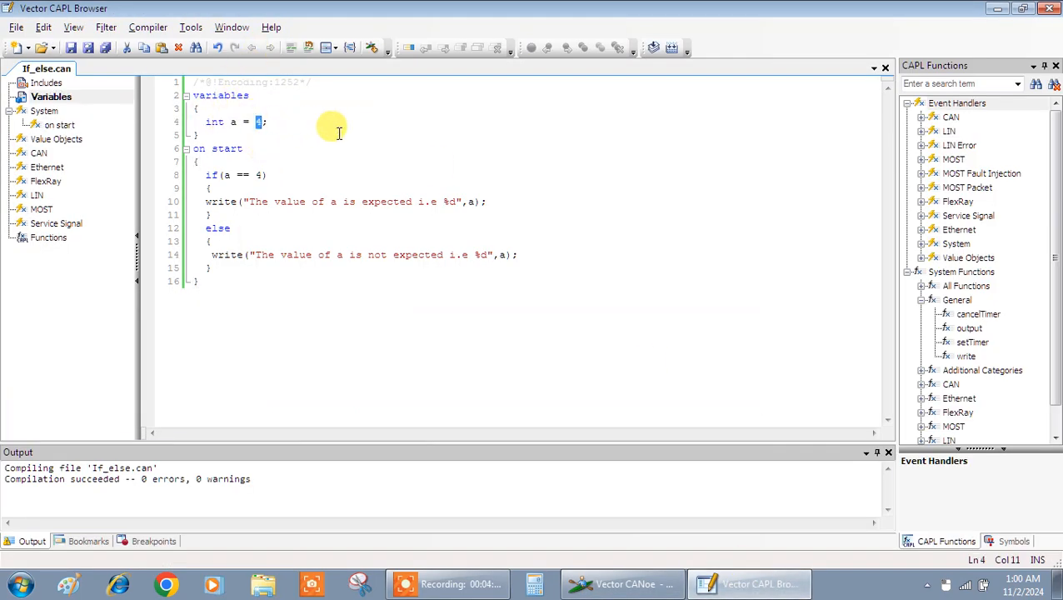
- Change a's initial value to 18 and save If_else.can
{"action": "type", "text": "18"}
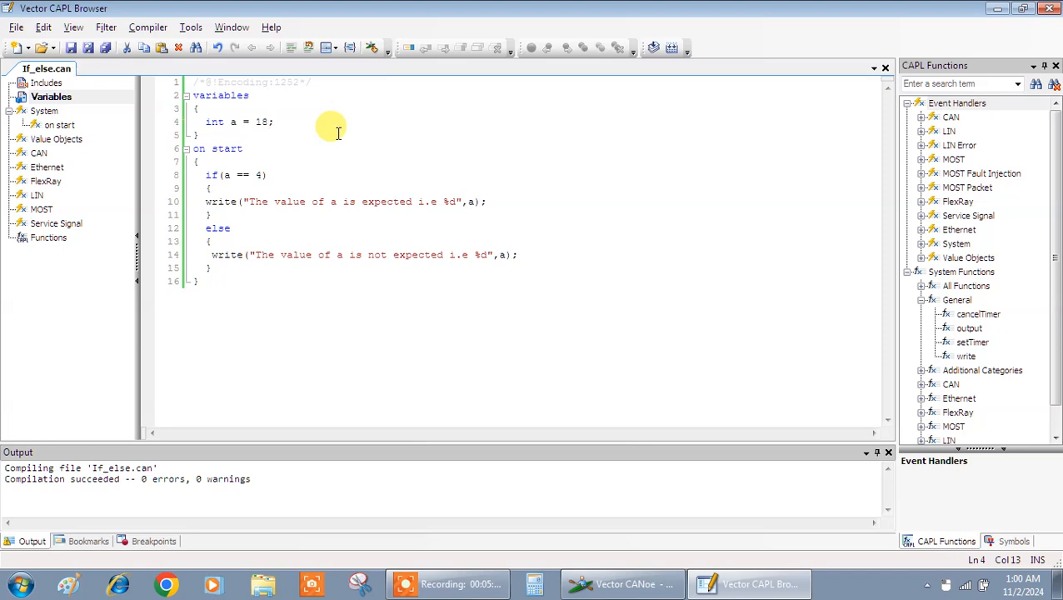
{"action": "mouse_move", "coordinate": [130, 73]}
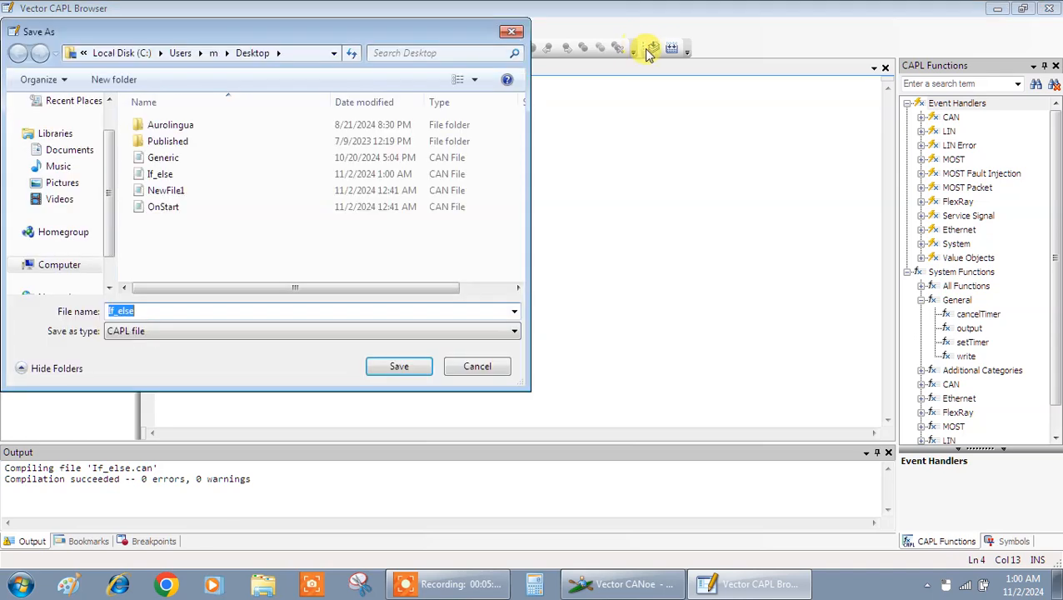
{"action": "left_click", "coordinate": [399, 367]}
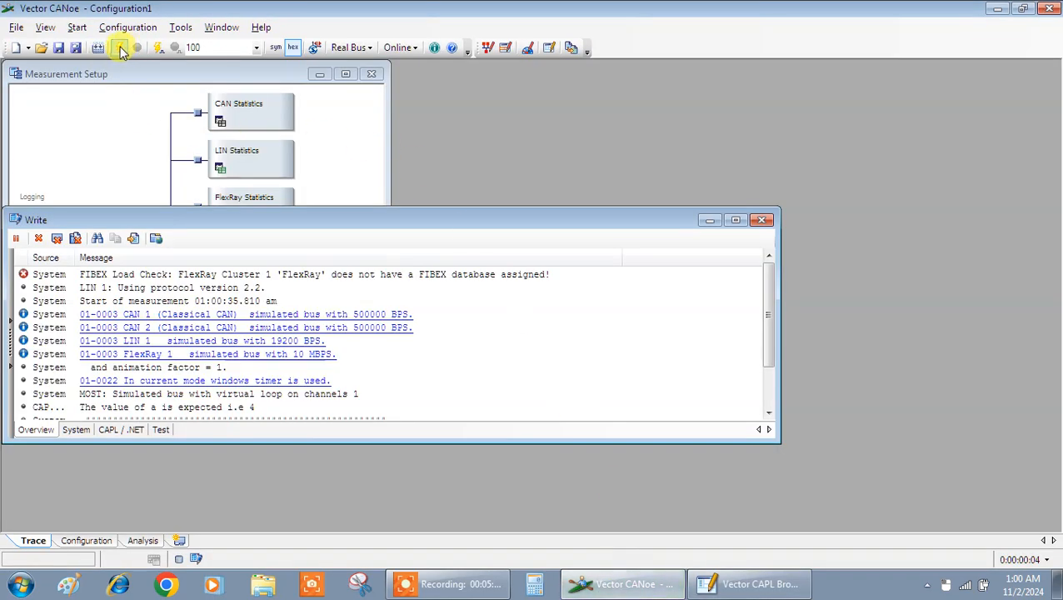
- Rerun the measurement so the Write window shows "The value of a is not expected i.e 18", then stop it
{"action": "left_click", "coordinate": [120, 47]}
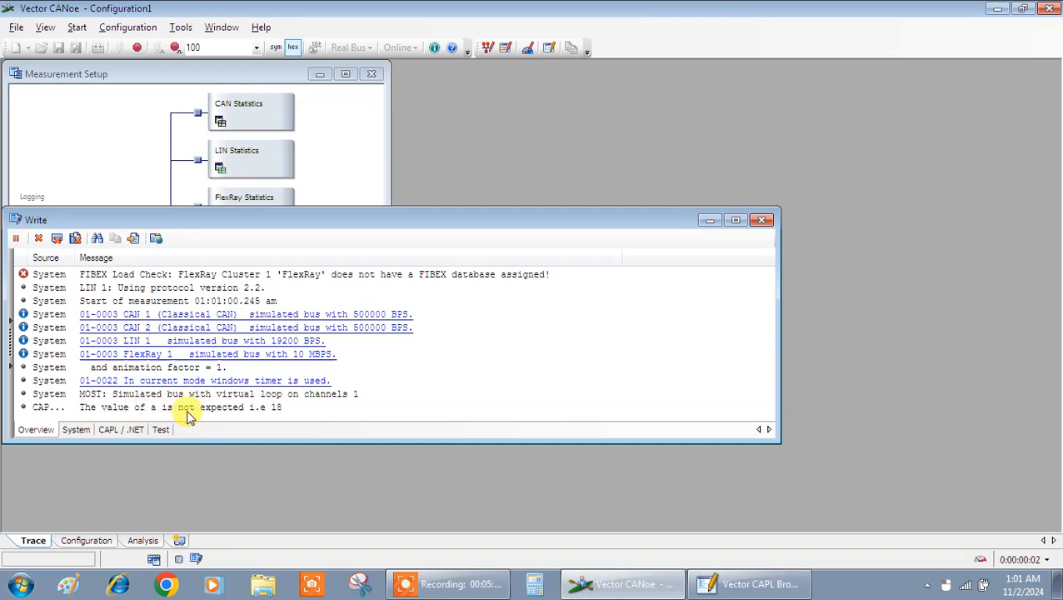
{"action": "mouse_move", "coordinate": [727, 358]}
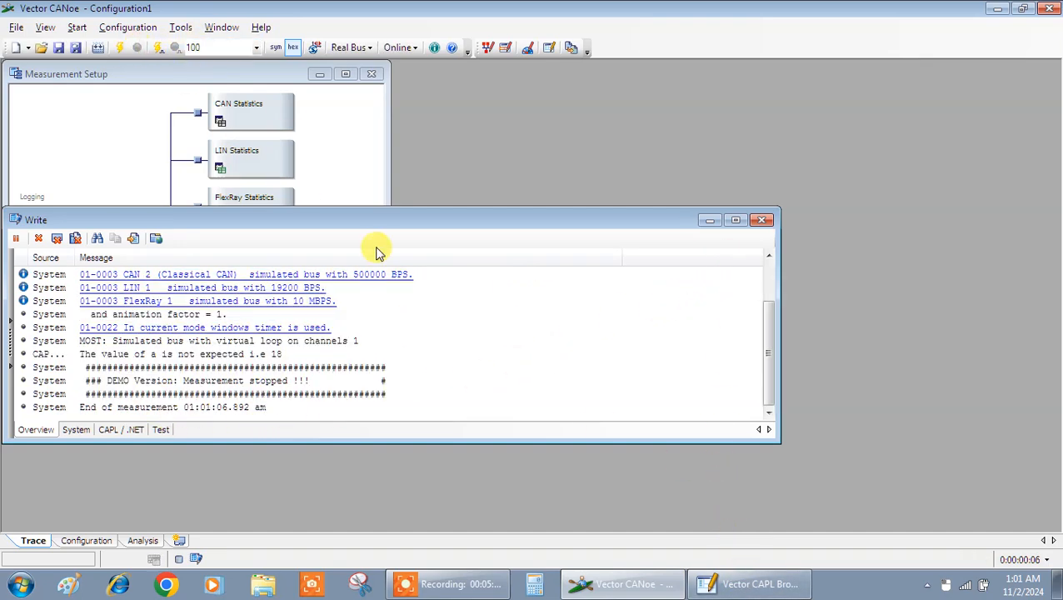
{"action": "left_click", "coordinate": [747, 583]}
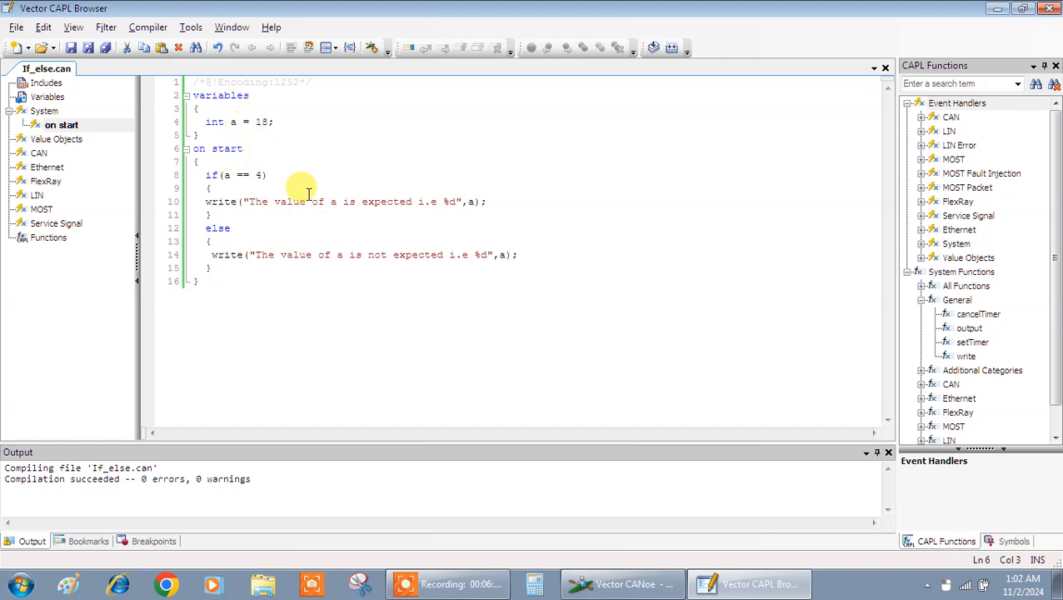
{"action": "mouse_move", "coordinate": [268, 292]}
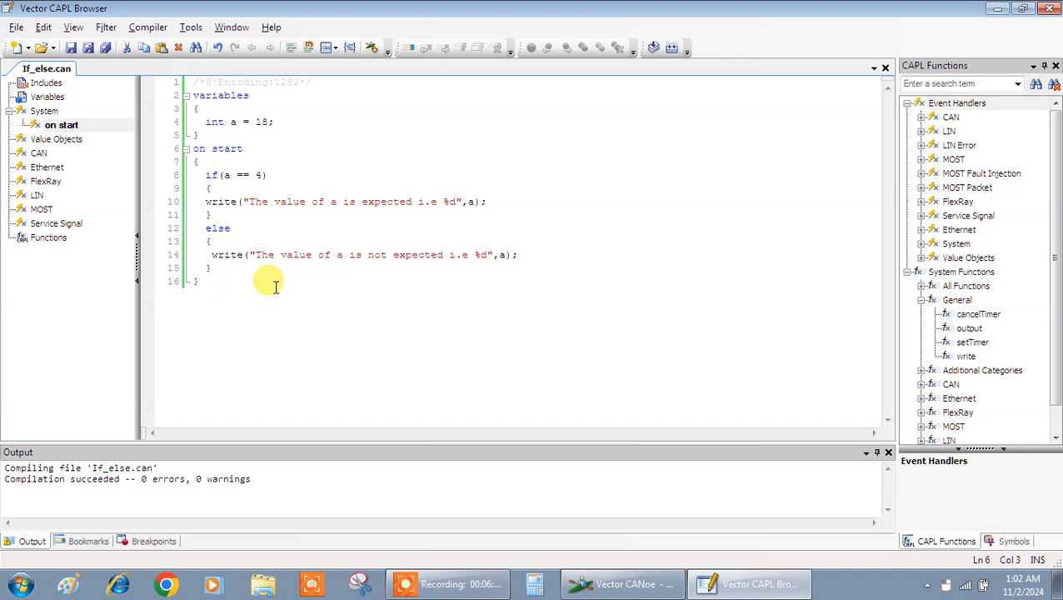
{"action": "mouse_move", "coordinate": [304, 196]}
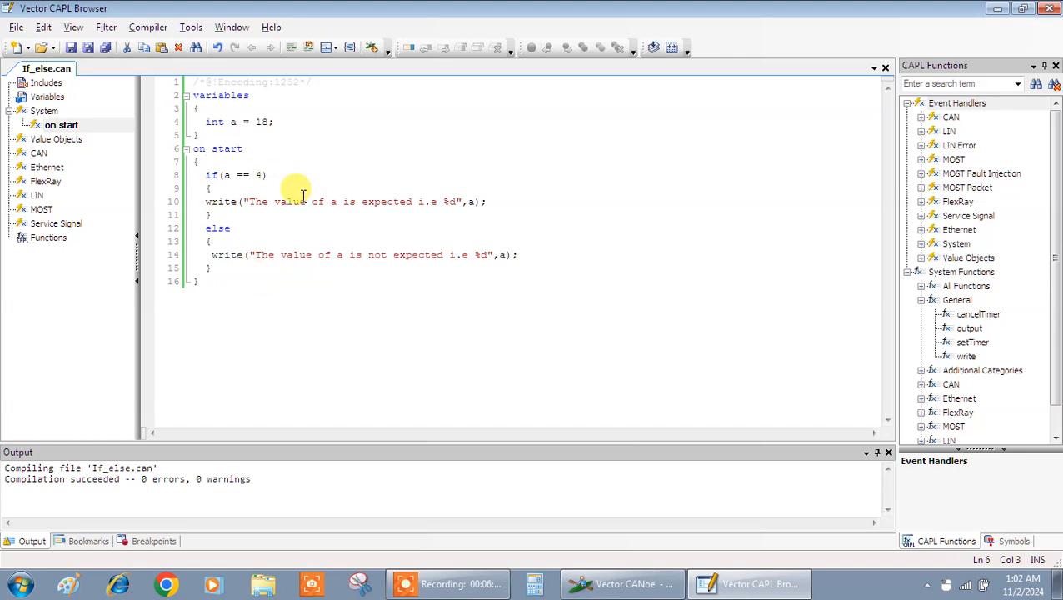
{"action": "mouse_move", "coordinate": [443, 260]}
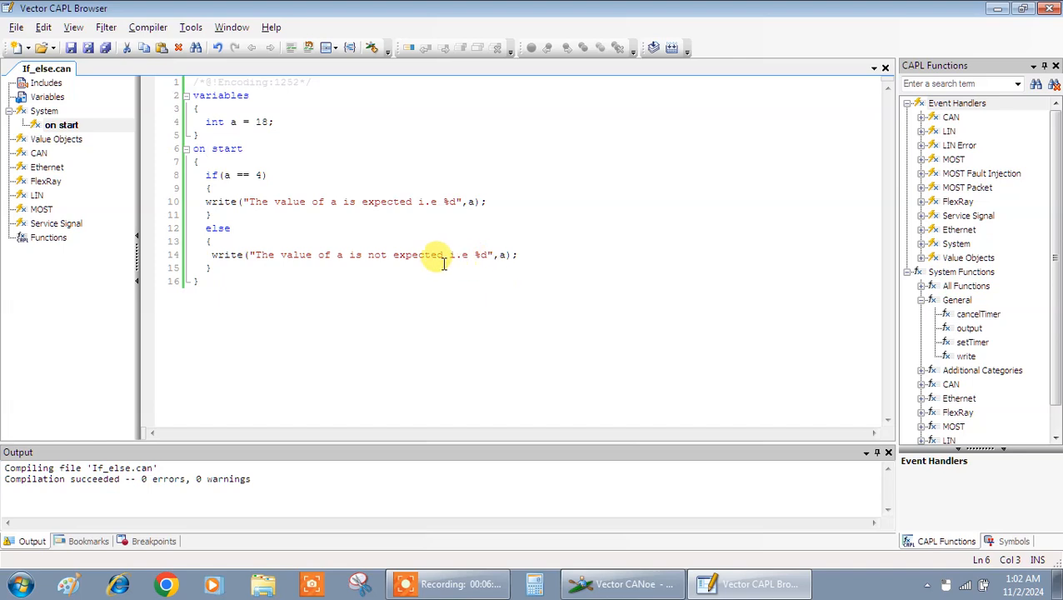